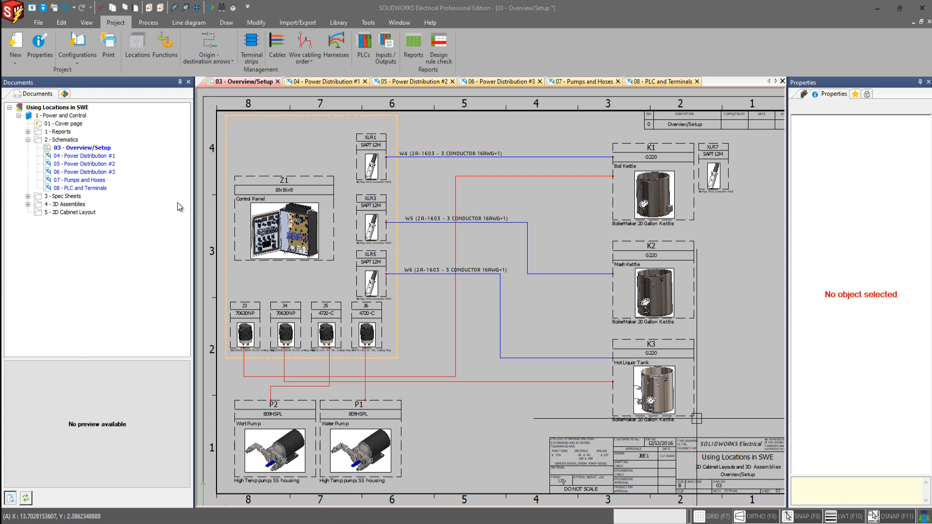
{"action": "mouse_move", "coordinate": [418, 119]}
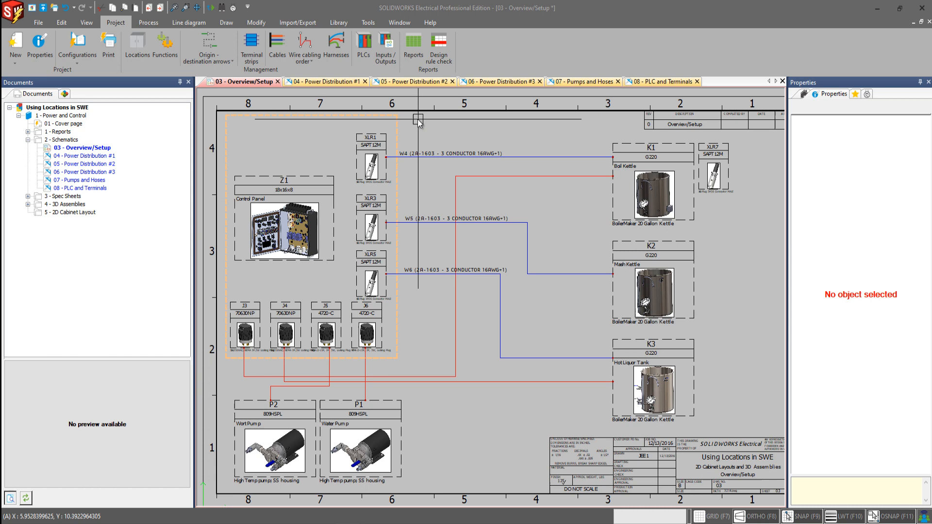
{"action": "mouse_move", "coordinate": [244, 63]}
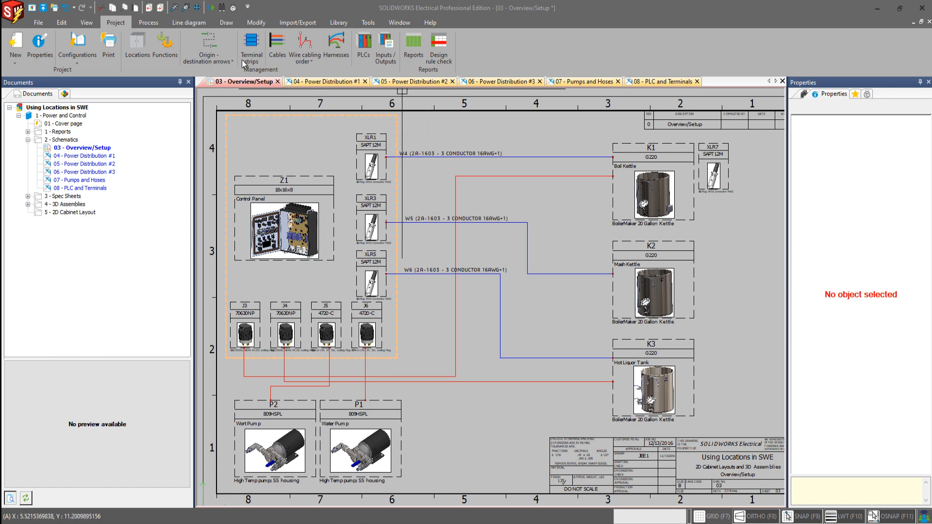
- Switch to the Line diagram ribbon while viewing the Overview/Setup sheet
{"action": "left_click", "coordinate": [188, 23]}
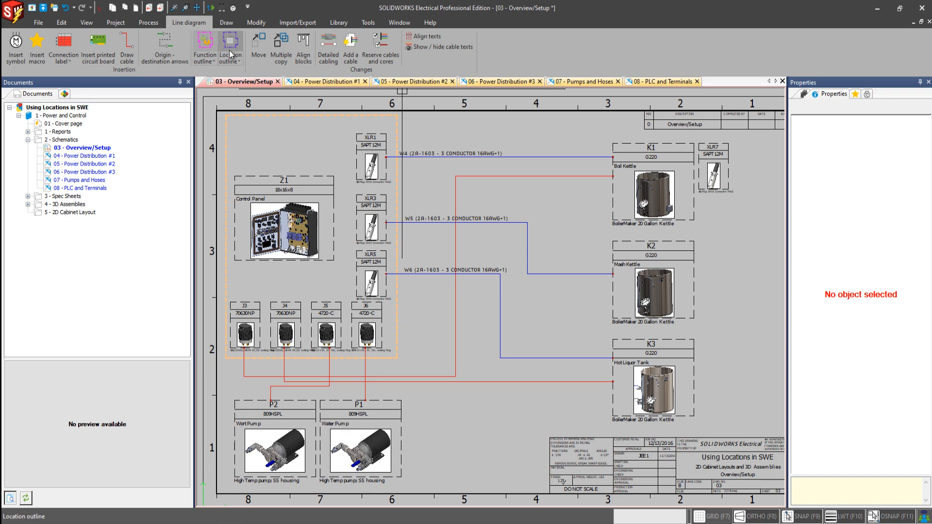
- Draw a location outline around the dashed control panel box
{"action": "left_click", "coordinate": [230, 47]}
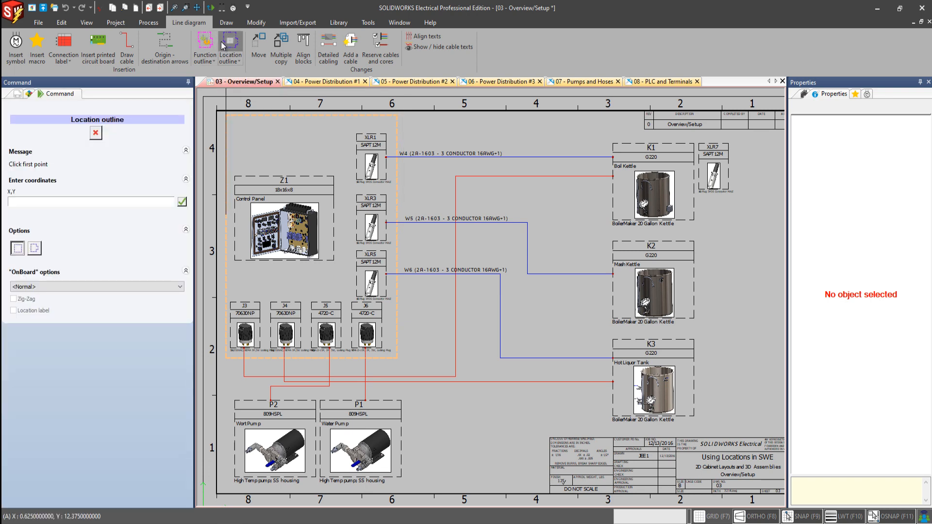
{"action": "mouse_move", "coordinate": [204, 47]}
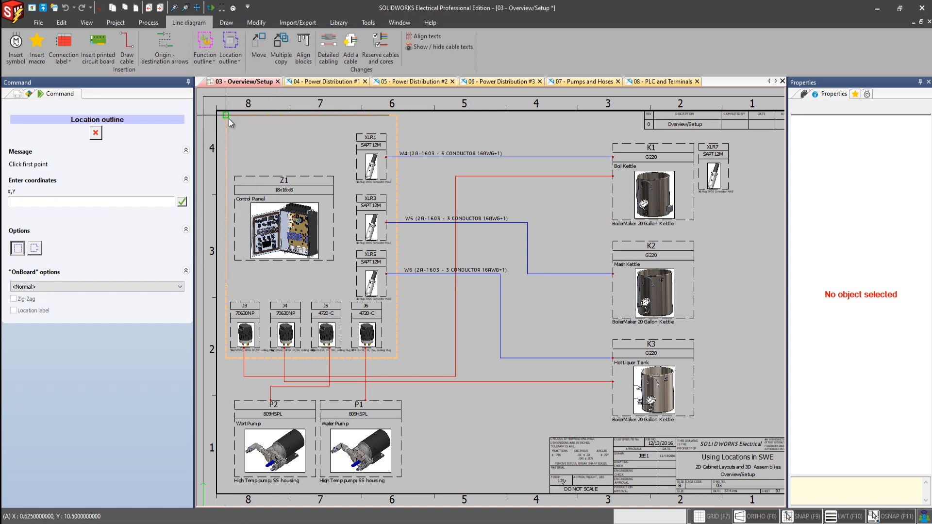
{"action": "left_click", "coordinate": [226, 115]}
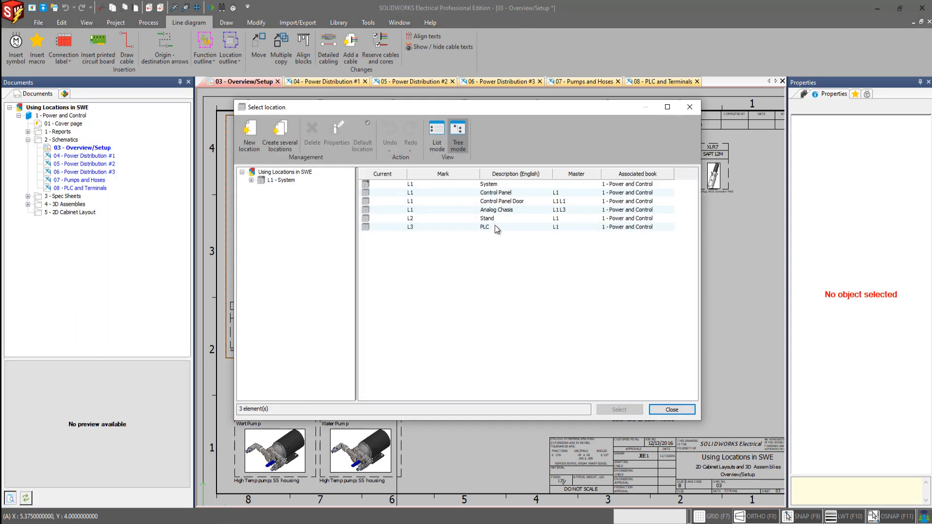
{"action": "mouse_move", "coordinate": [354, 111]}
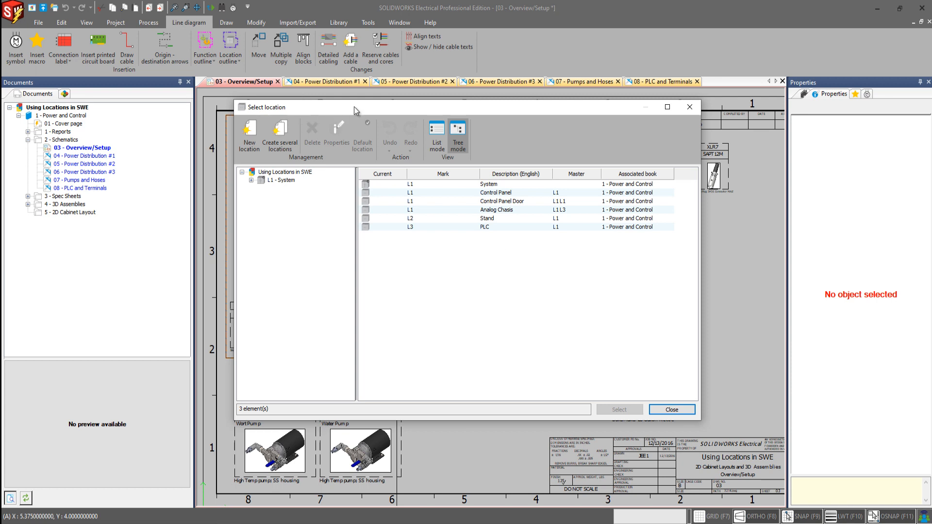
- Assign the Control Panel location to the new outline
{"action": "left_click", "coordinate": [495, 192]}
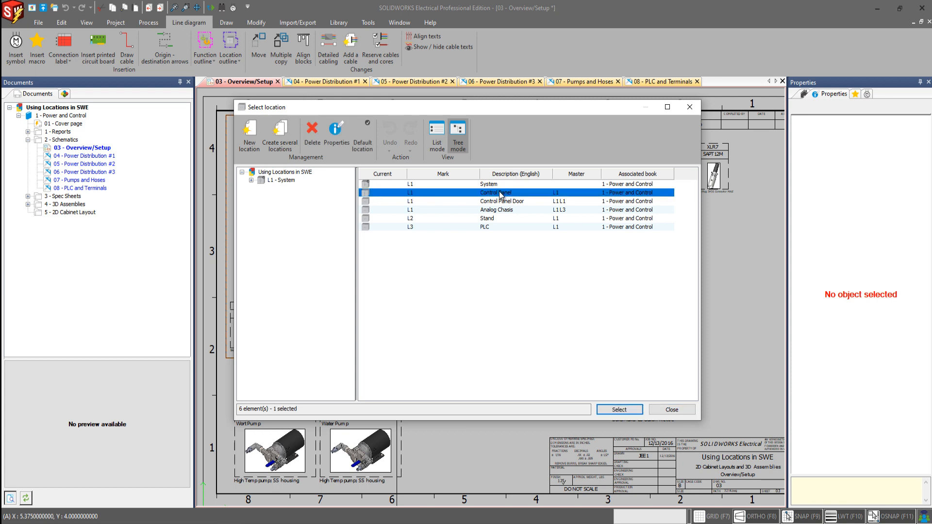
{"action": "mouse_move", "coordinate": [607, 232]}
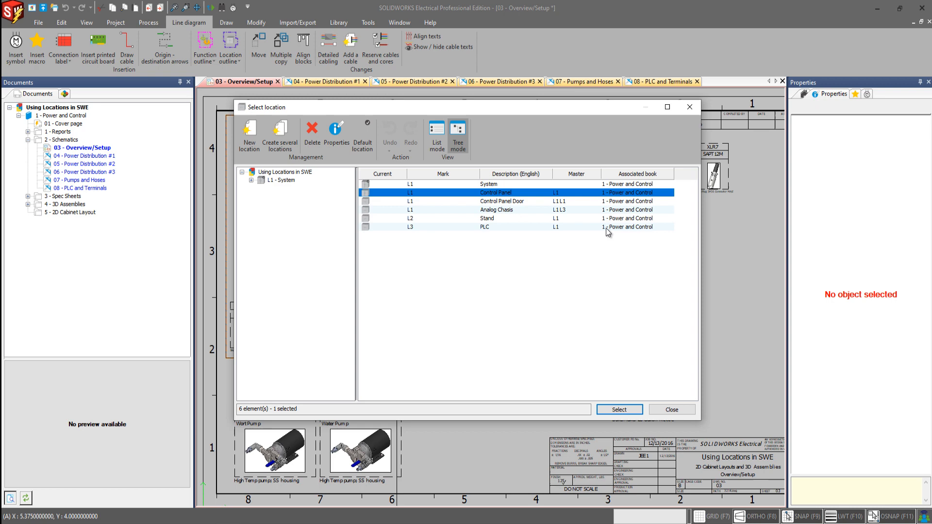
{"action": "mouse_move", "coordinate": [619, 410]}
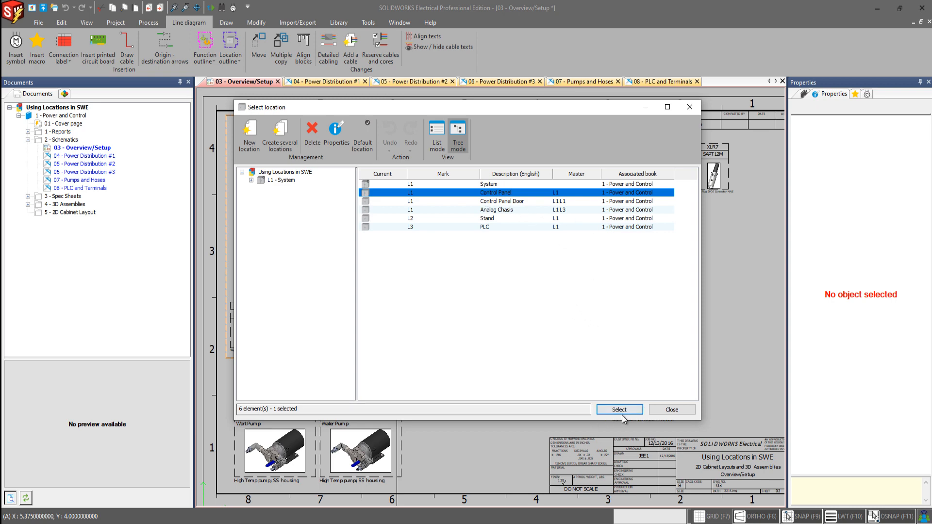
{"action": "left_click", "coordinate": [618, 409]}
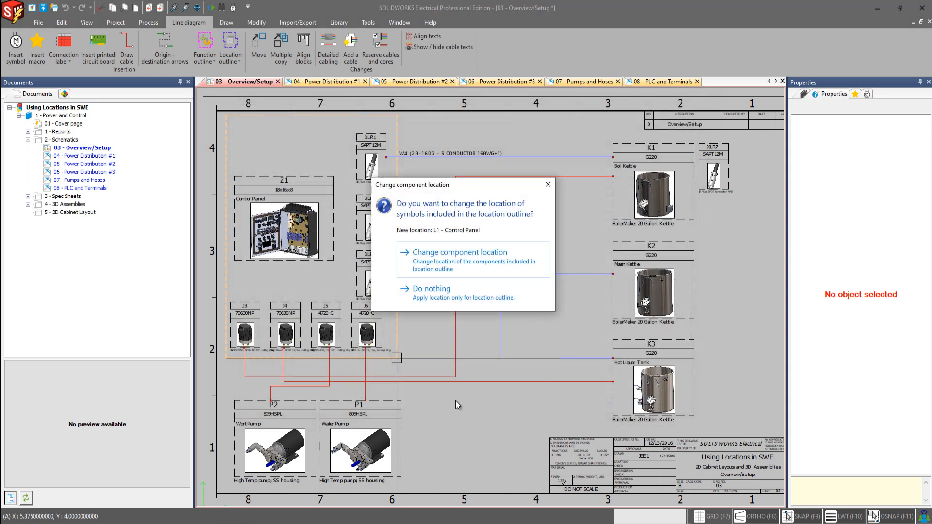
{"action": "mouse_move", "coordinate": [467, 385]}
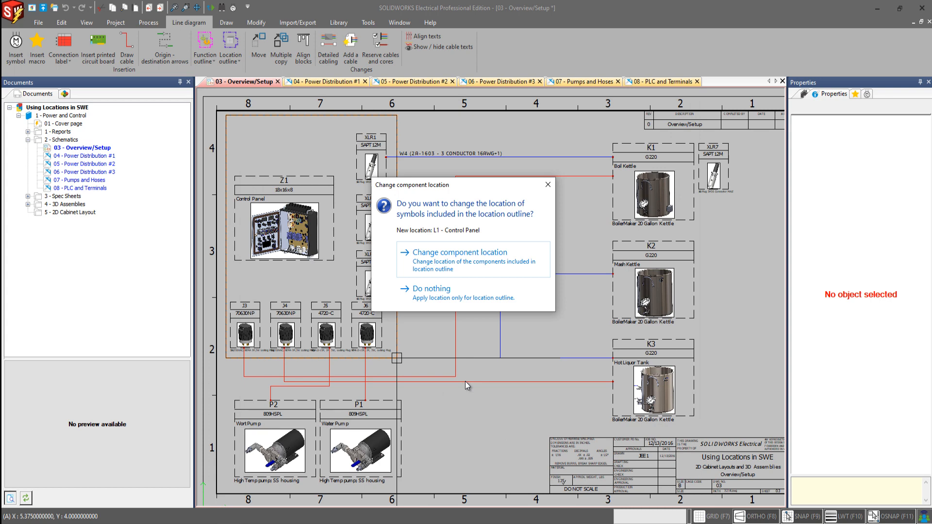
{"action": "mouse_move", "coordinate": [472, 378]}
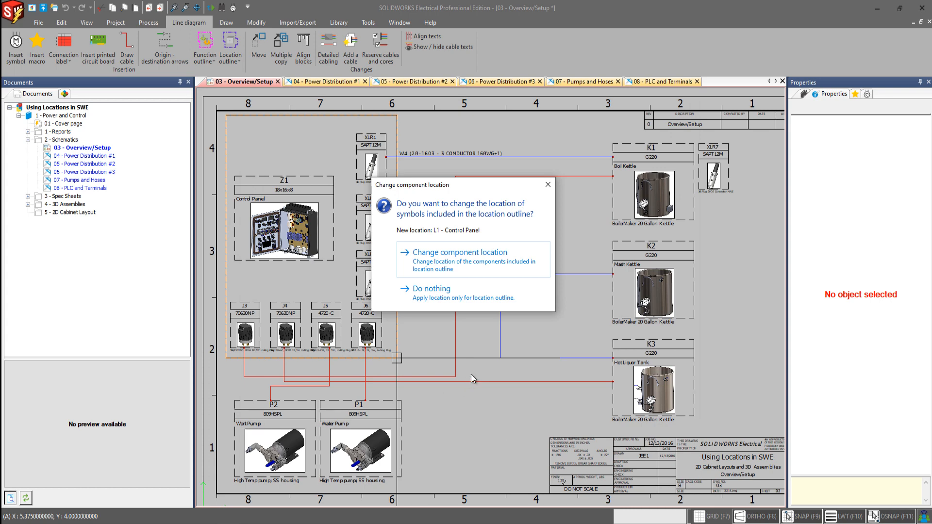
{"action": "mouse_move", "coordinate": [468, 374]}
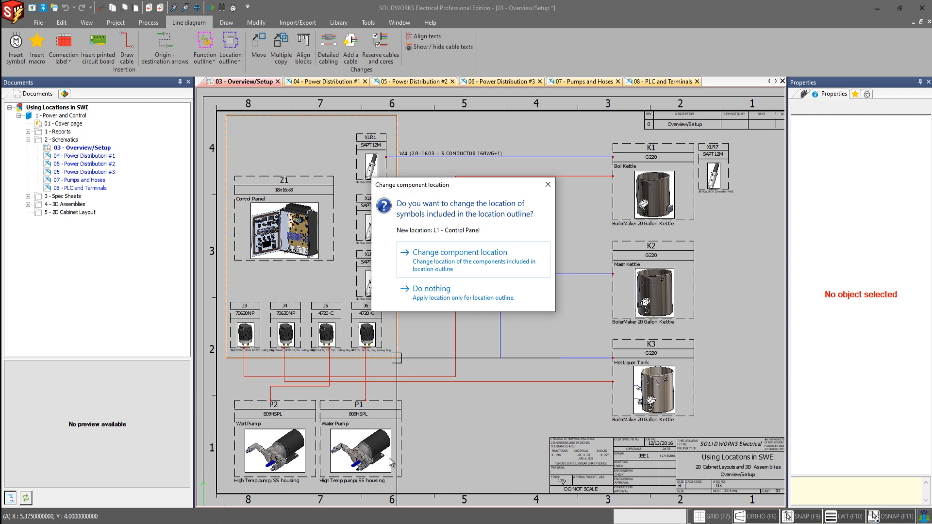
- Relocate the enclosed components to Control Panel and place the 'L1 - Control Panel' label
{"action": "left_click", "coordinate": [458, 252]}
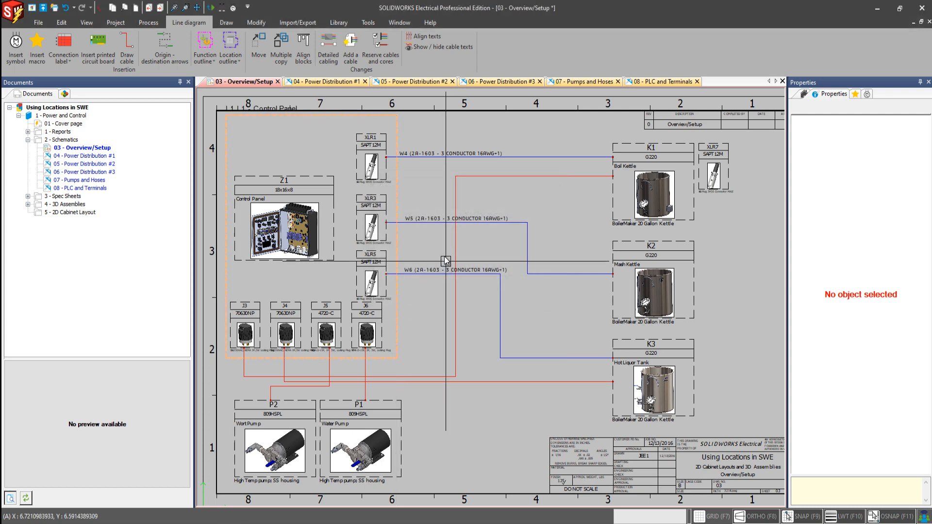
{"action": "left_click", "coordinate": [226, 114]}
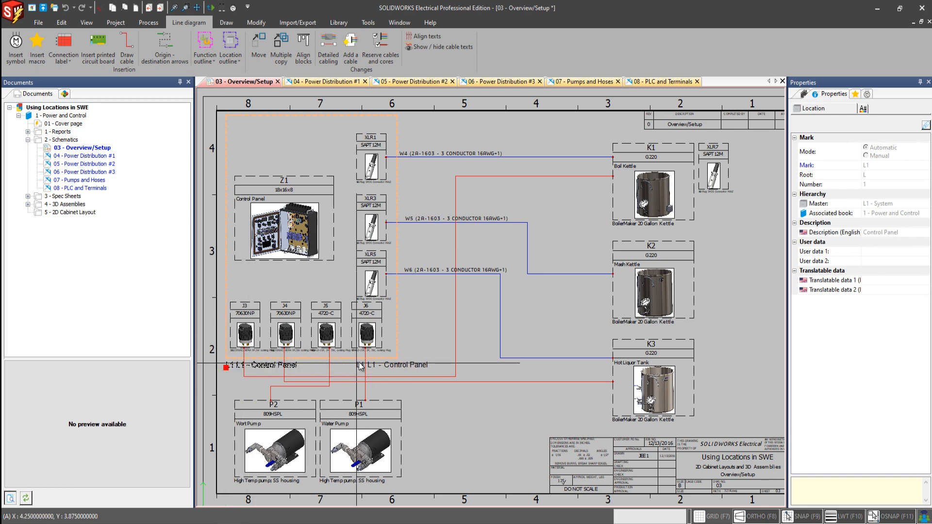
{"action": "left_click", "coordinate": [410, 333]}
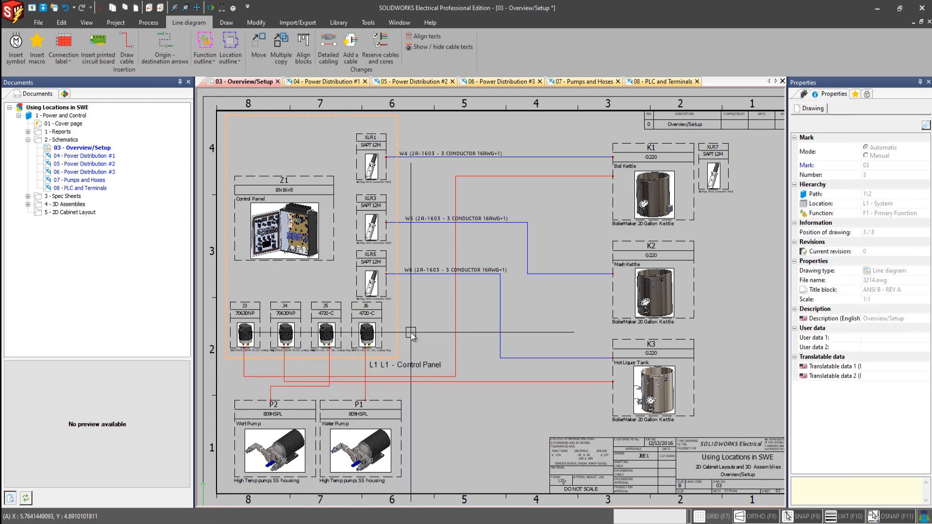
{"action": "mouse_move", "coordinate": [408, 334]}
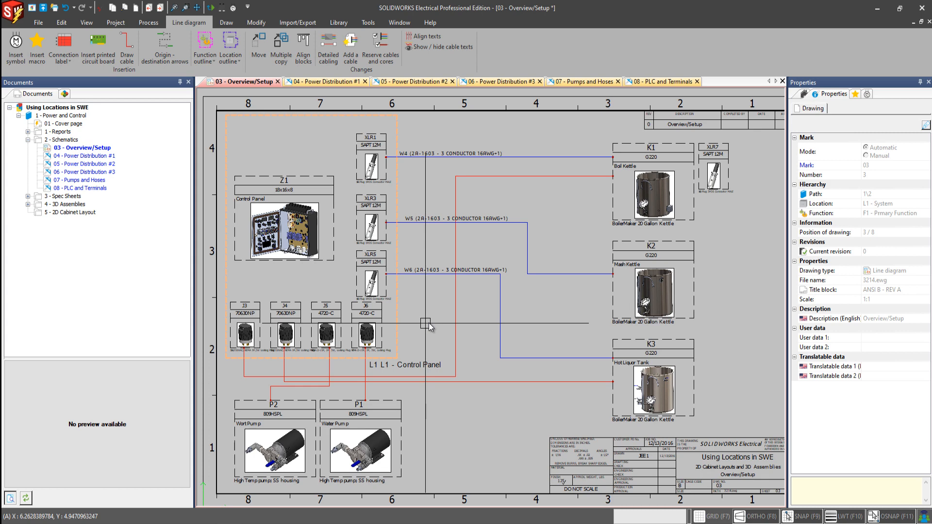
- Open the project Locations manager and expand System and Control Panel
{"action": "left_click", "coordinate": [115, 23]}
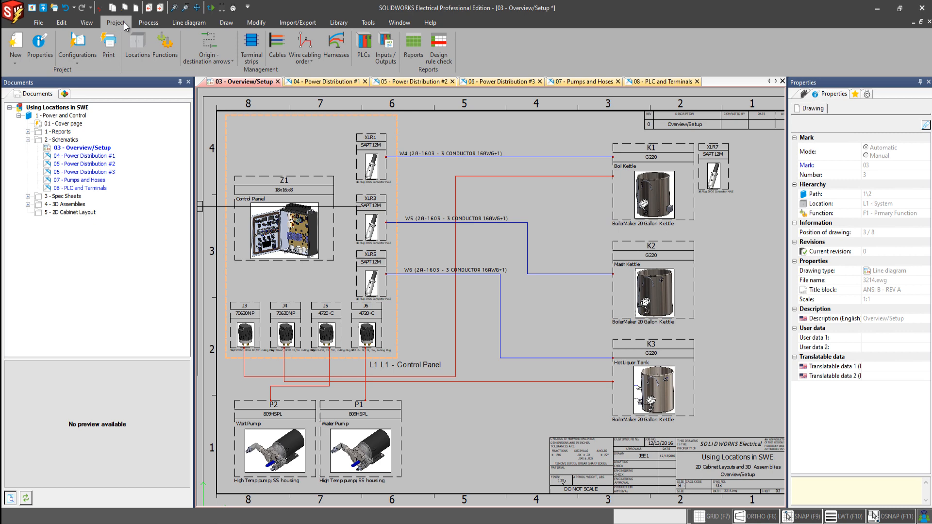
{"action": "mouse_move", "coordinate": [138, 45]}
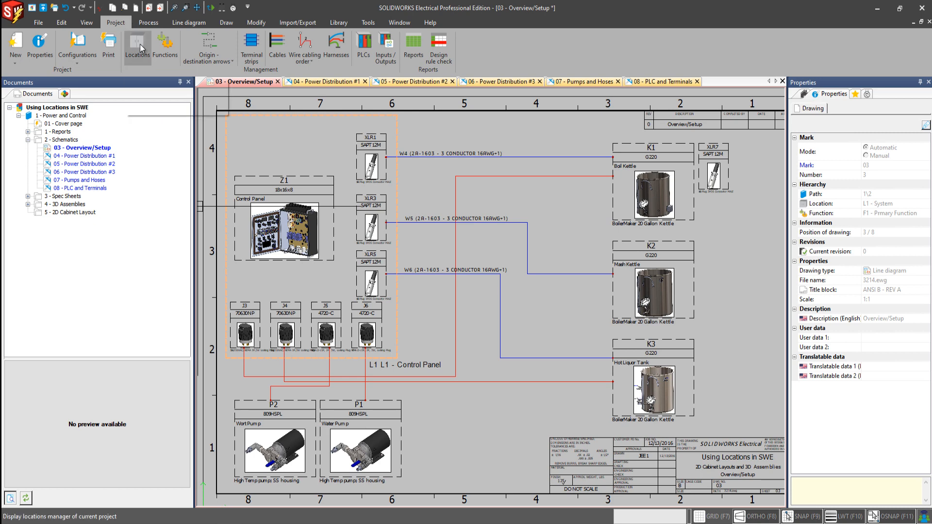
{"action": "left_click", "coordinate": [137, 48]}
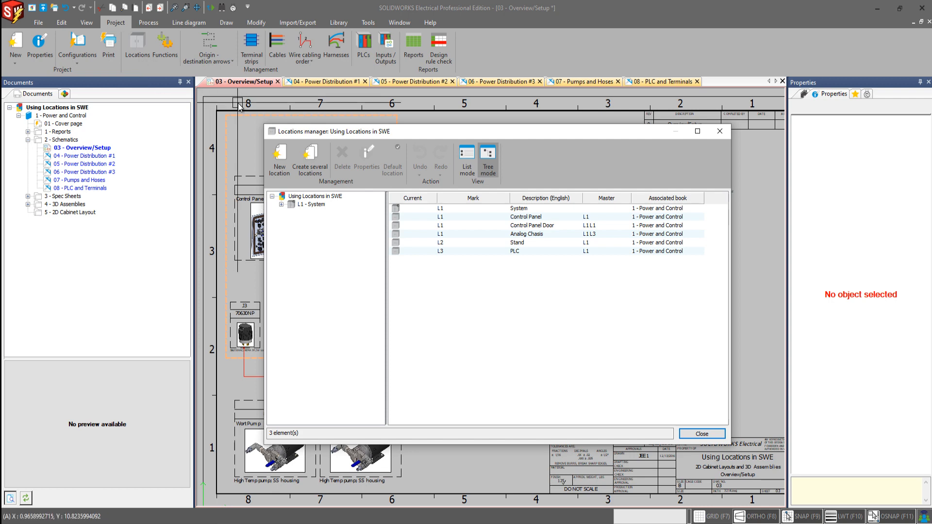
{"action": "mouse_move", "coordinate": [365, 129]}
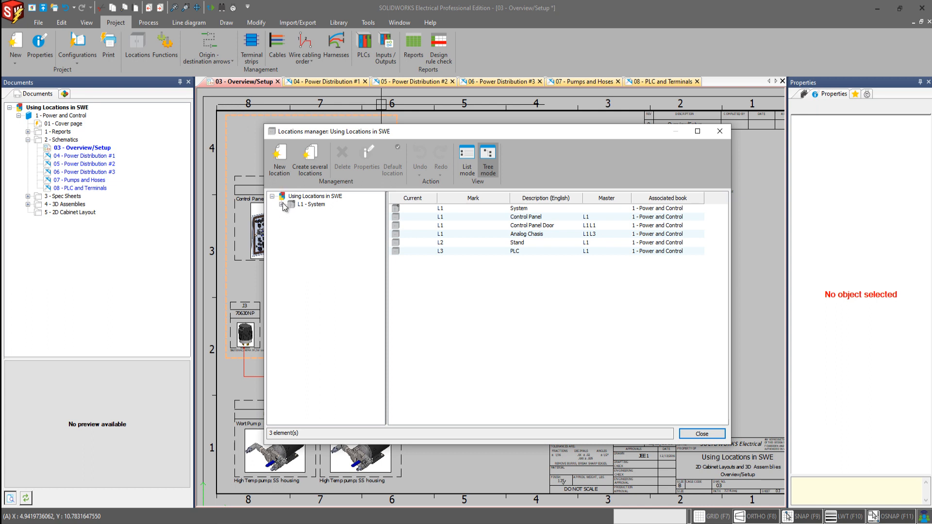
{"action": "left_click", "coordinate": [283, 204]}
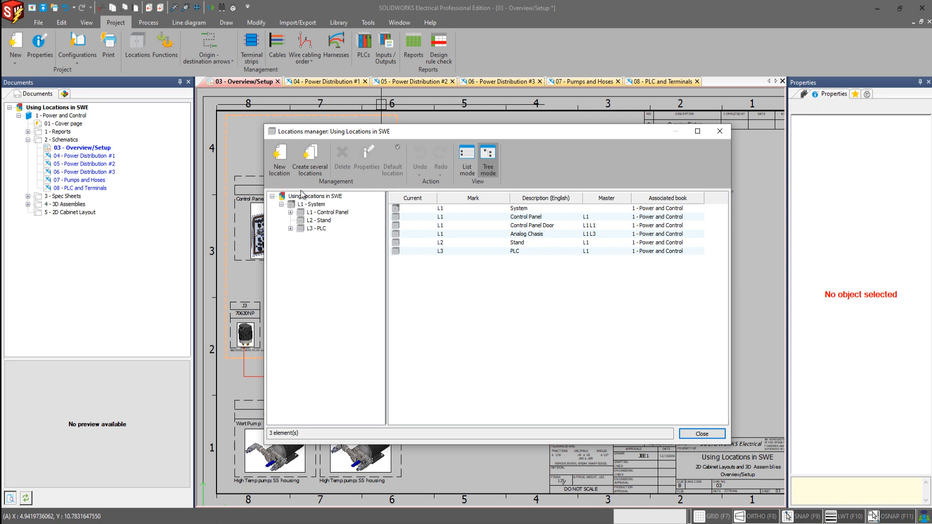
{"action": "left_click", "coordinate": [290, 212]}
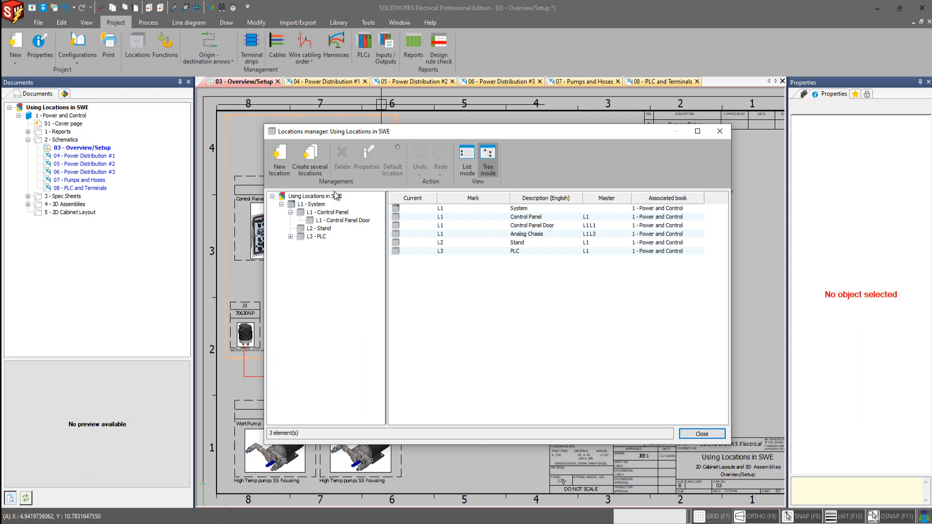
{"action": "mouse_move", "coordinate": [363, 206]}
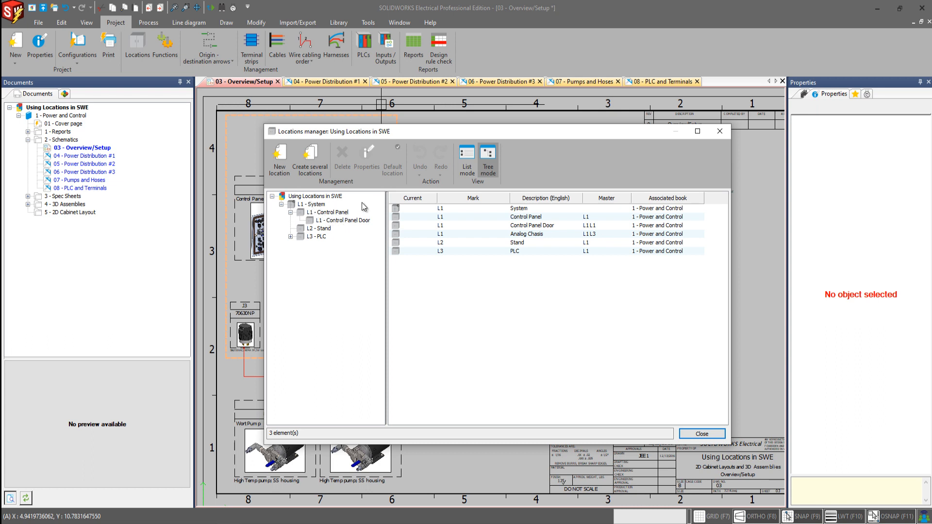
{"action": "mouse_move", "coordinate": [339, 220]}
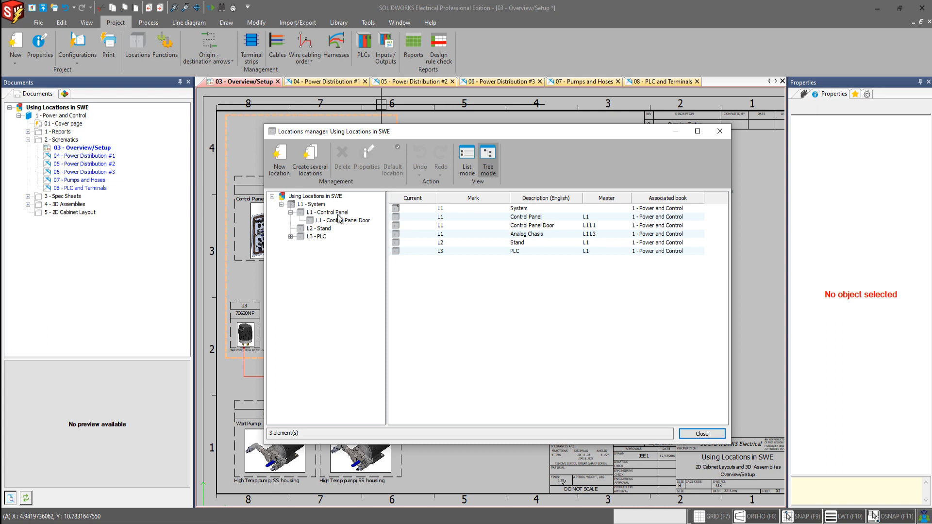
{"action": "mouse_move", "coordinate": [316, 209]}
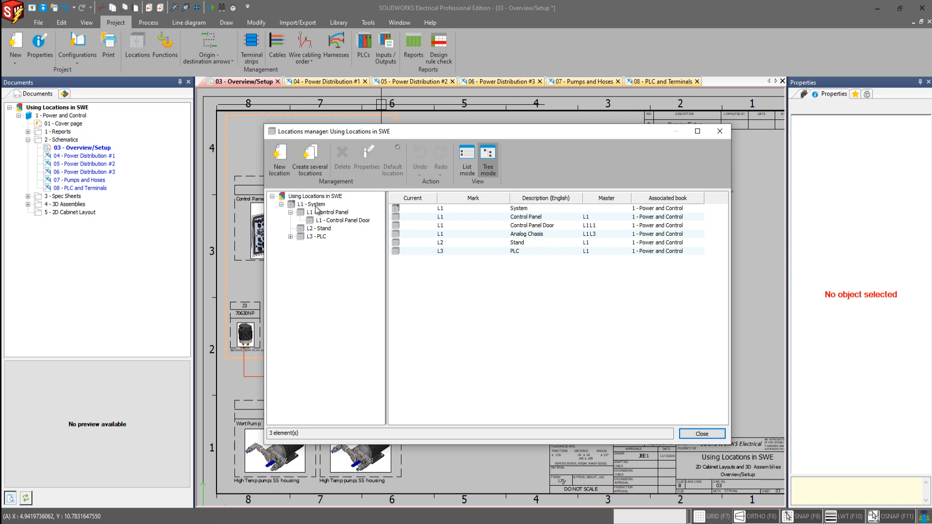
- Create location L4 'Pump Room' under L1 - System and close the manager
{"action": "left_click", "coordinate": [310, 204]}
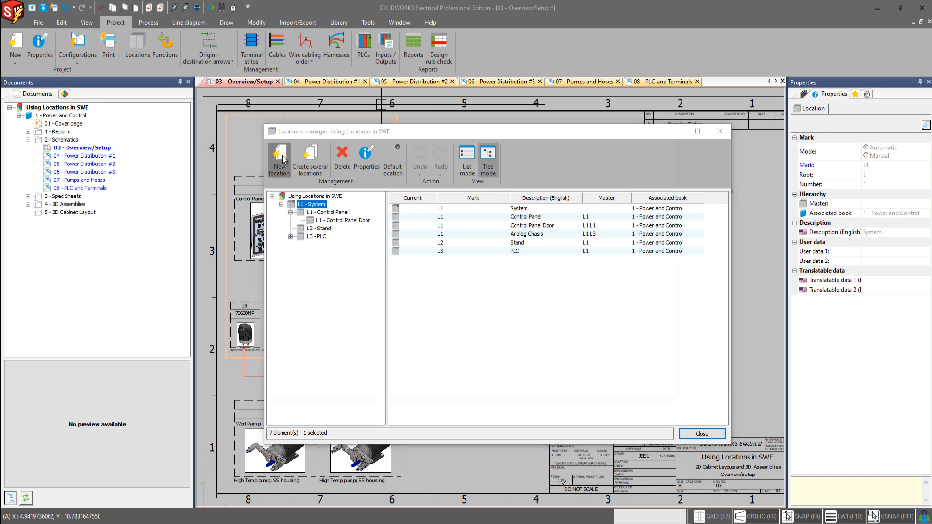
{"action": "left_click", "coordinate": [278, 159]}
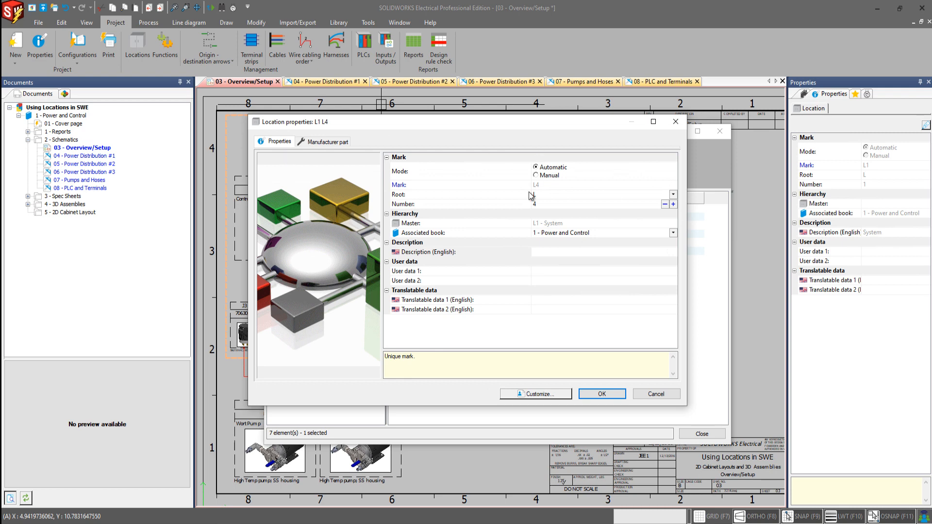
{"action": "mouse_move", "coordinate": [551, 215]}
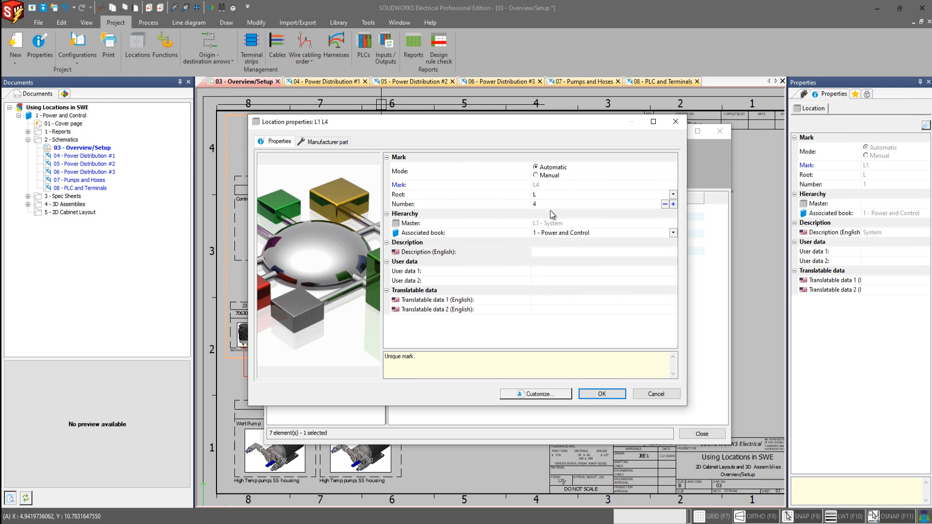
{"action": "mouse_move", "coordinate": [558, 232]}
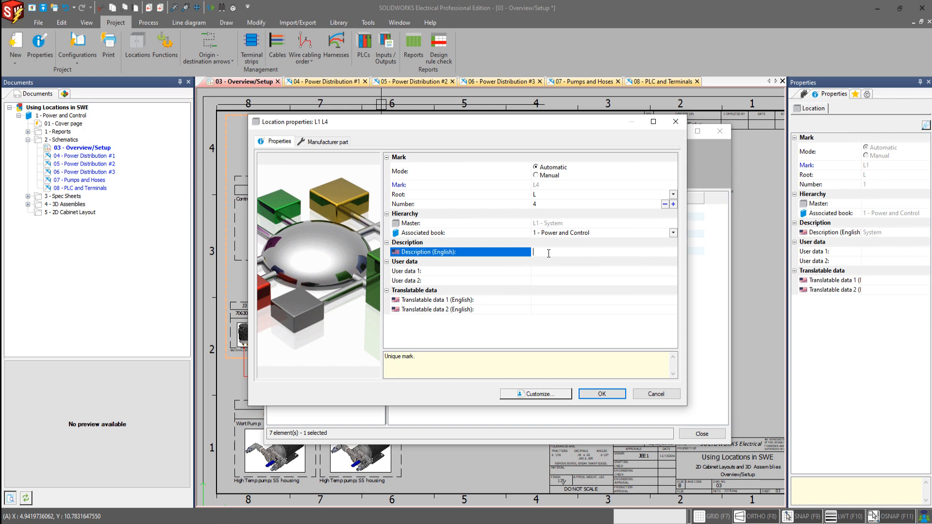
{"action": "type", "text": "Pump"}
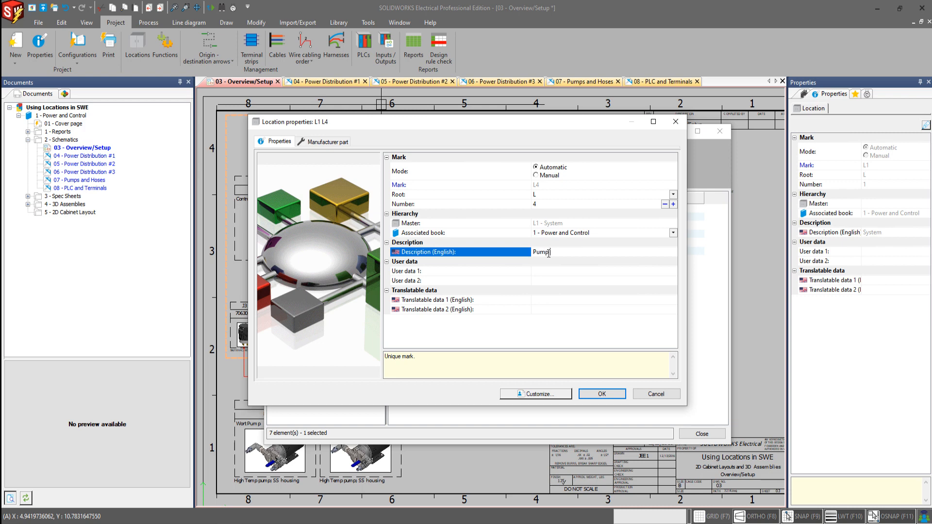
{"action": "type", "text": "Room"}
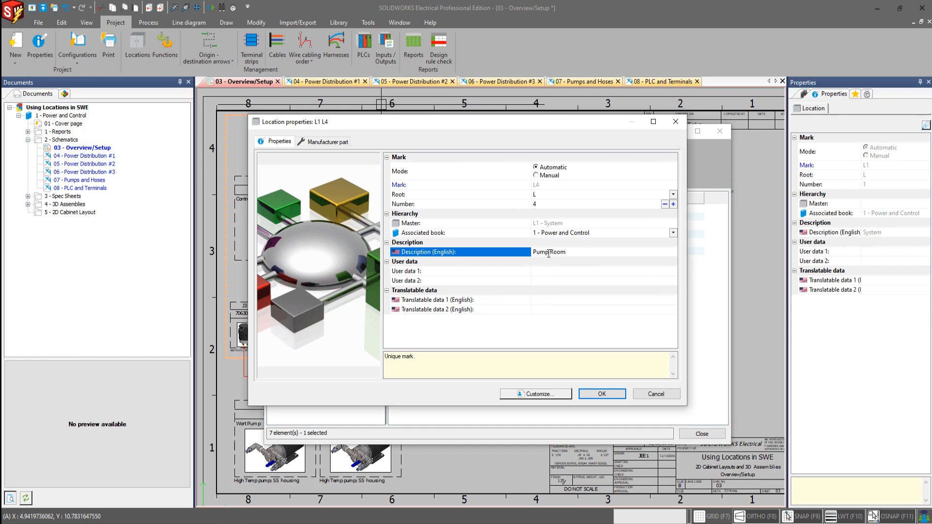
{"action": "left_click", "coordinate": [601, 394]}
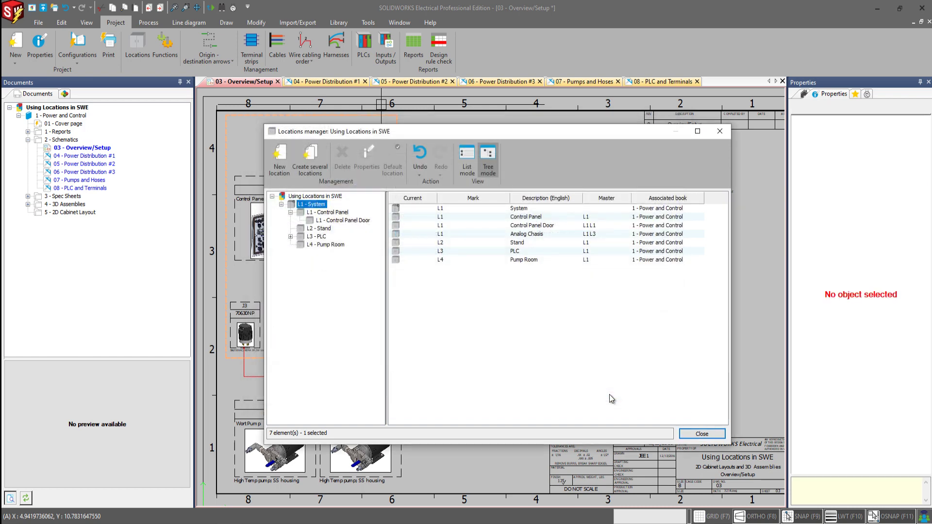
{"action": "mouse_move", "coordinate": [559, 379]}
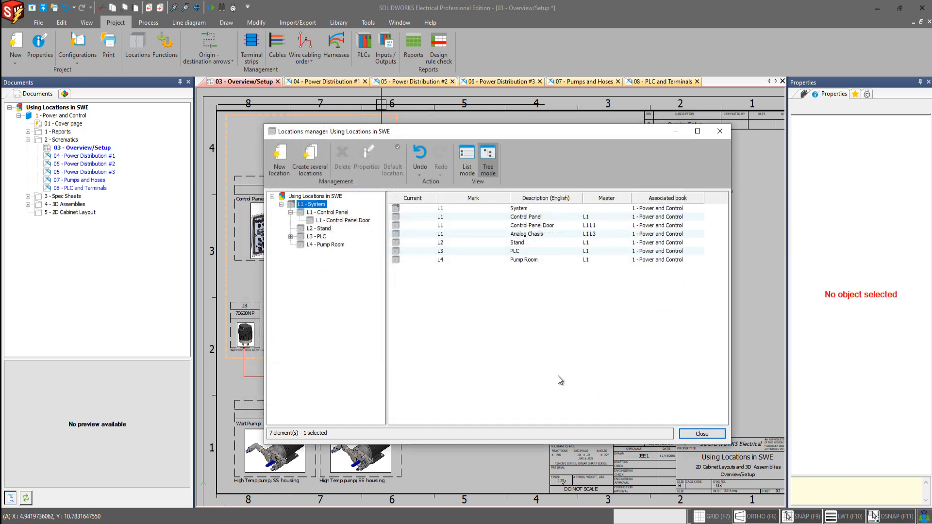
{"action": "mouse_move", "coordinate": [555, 380]}
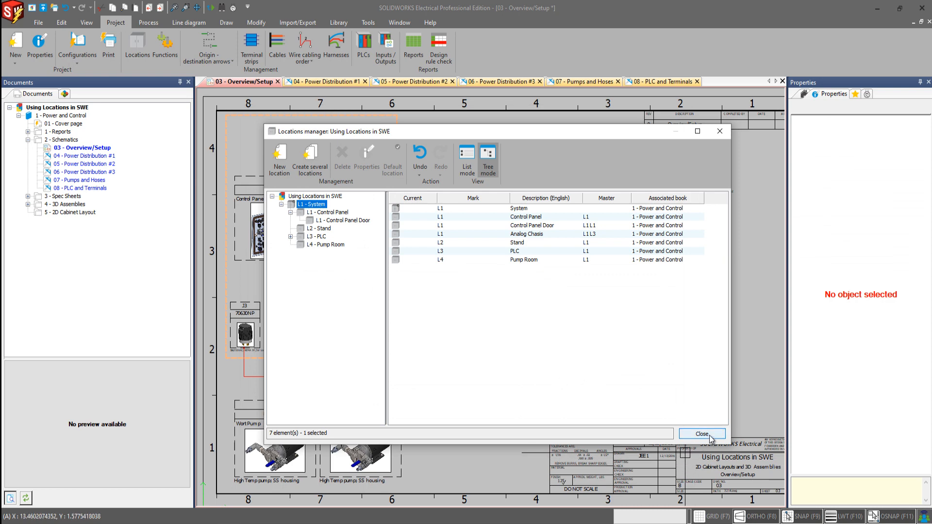
{"action": "left_click", "coordinate": [702, 434]}
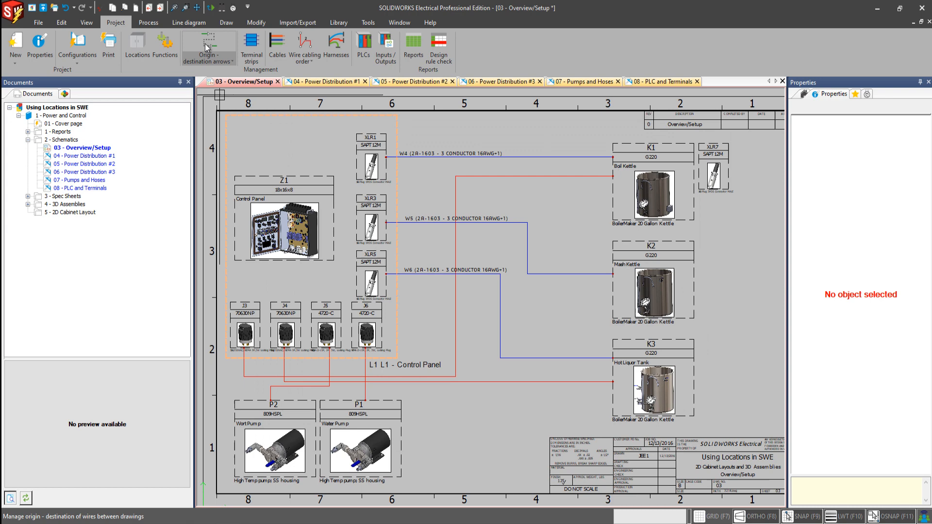
- Outline pumps P1 and P2 and assign the outline L4 - Pump Room
{"action": "left_click", "coordinate": [189, 23]}
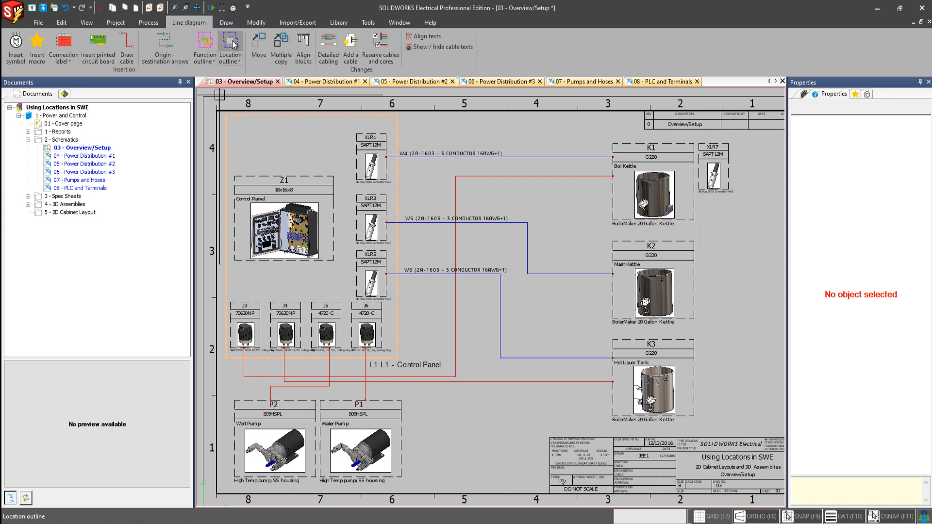
{"action": "left_click", "coordinate": [230, 48]}
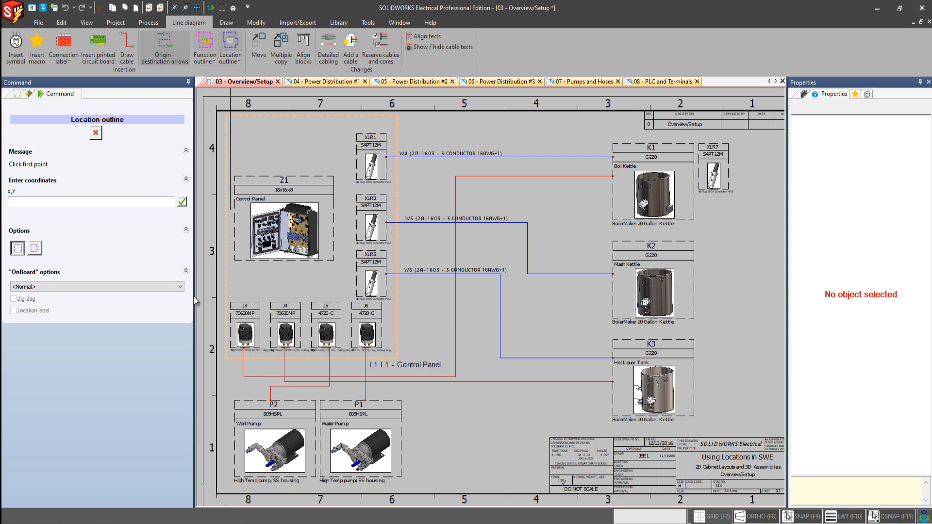
{"action": "mouse_move", "coordinate": [233, 402]}
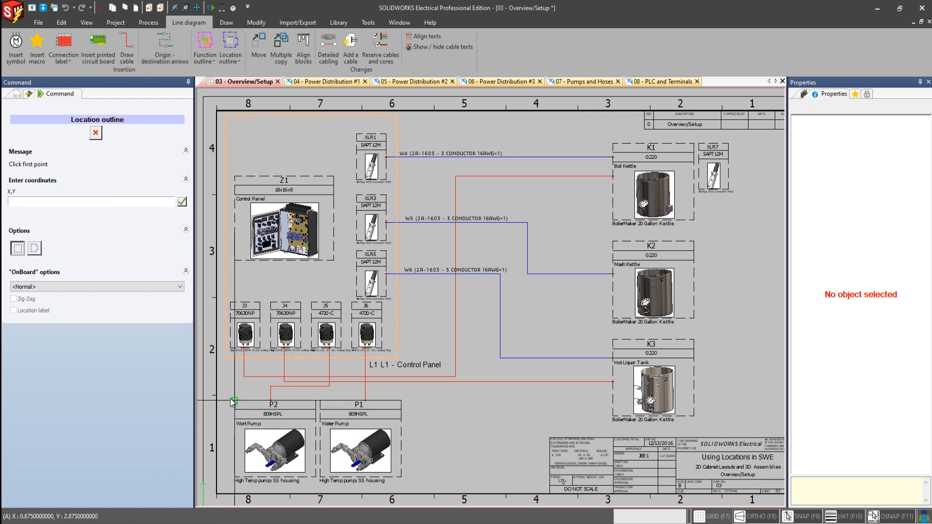
{"action": "left_click", "coordinate": [233, 400]}
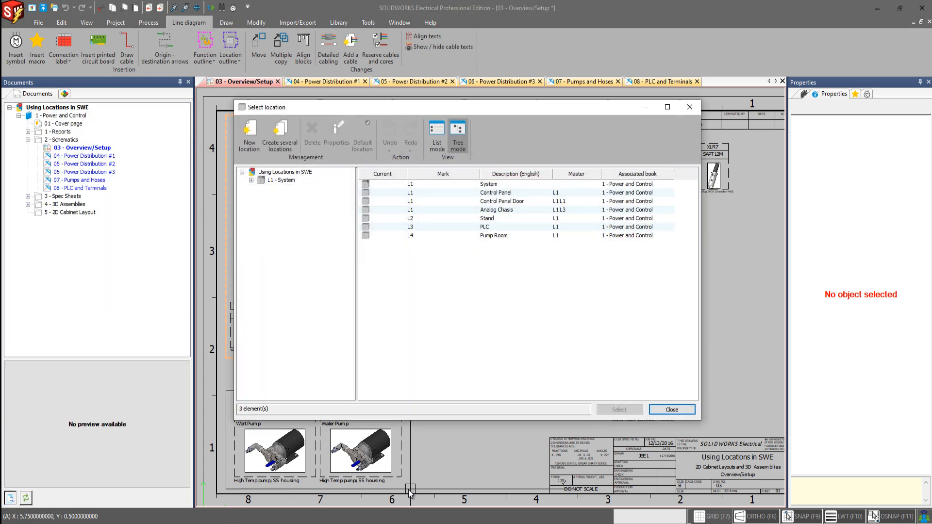
{"action": "mouse_move", "coordinate": [502, 248]}
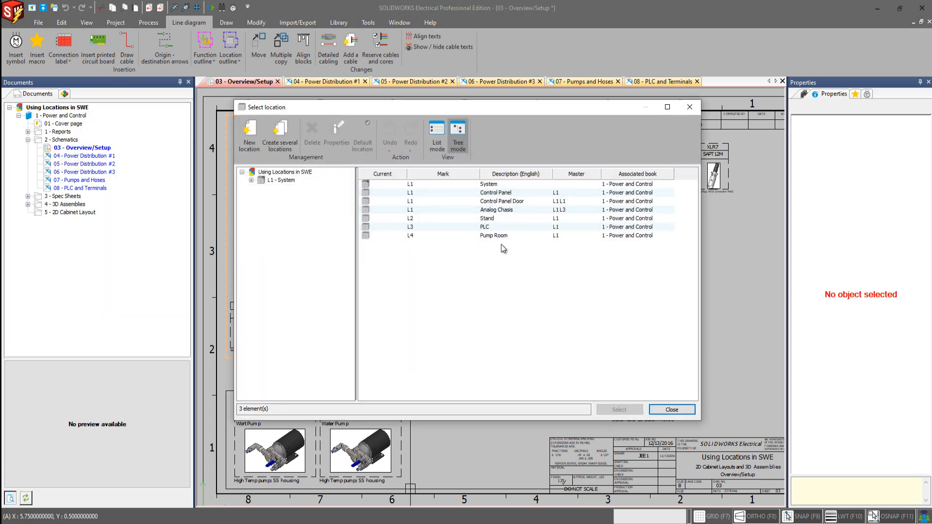
{"action": "left_click", "coordinate": [493, 235]}
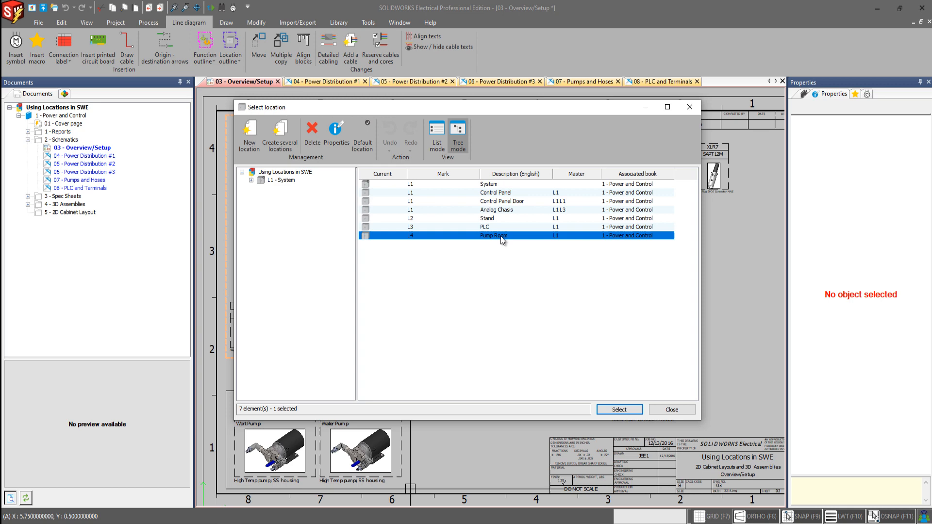
{"action": "left_click", "coordinate": [618, 409]}
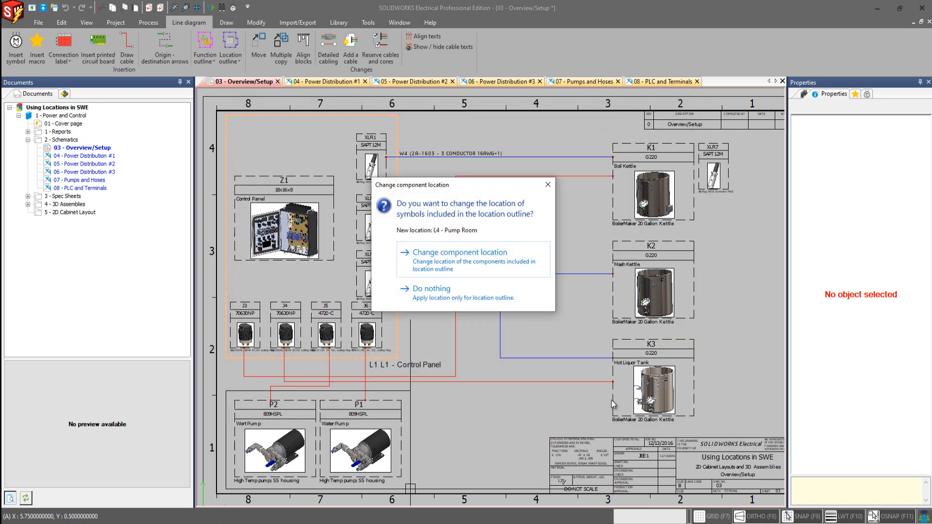
{"action": "mouse_move", "coordinate": [503, 384]}
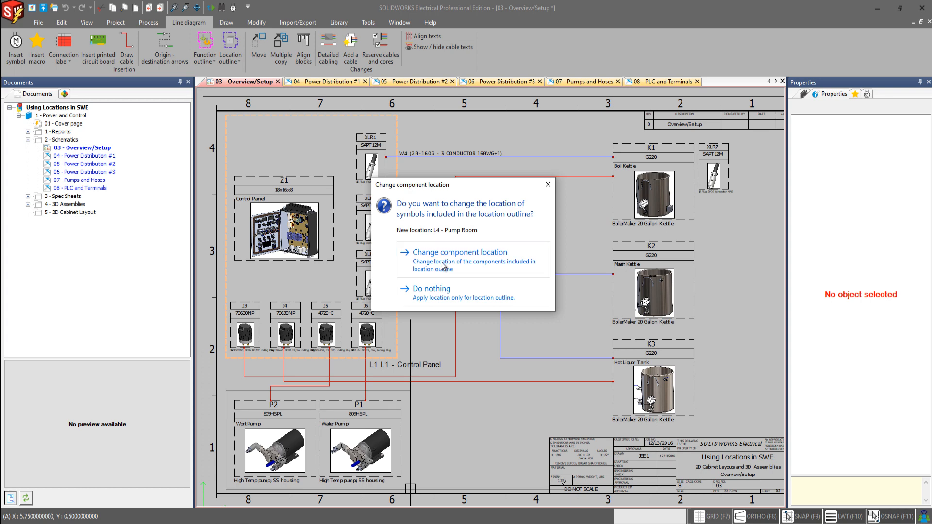
- Move the enclosed pumps into Pump Room and place the L4 - Pump Room label
{"action": "left_click", "coordinate": [458, 252]}
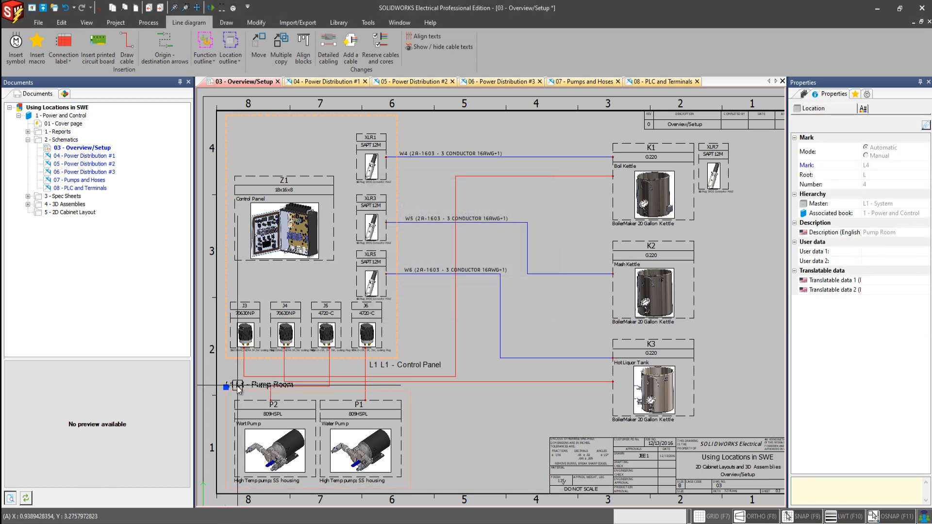
{"action": "left_click", "coordinate": [227, 386]}
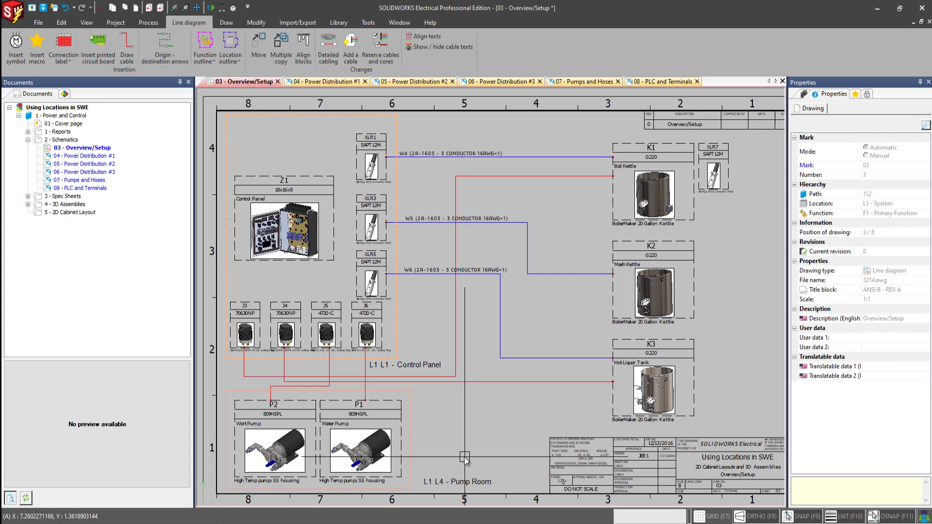
{"action": "mouse_move", "coordinate": [463, 458]}
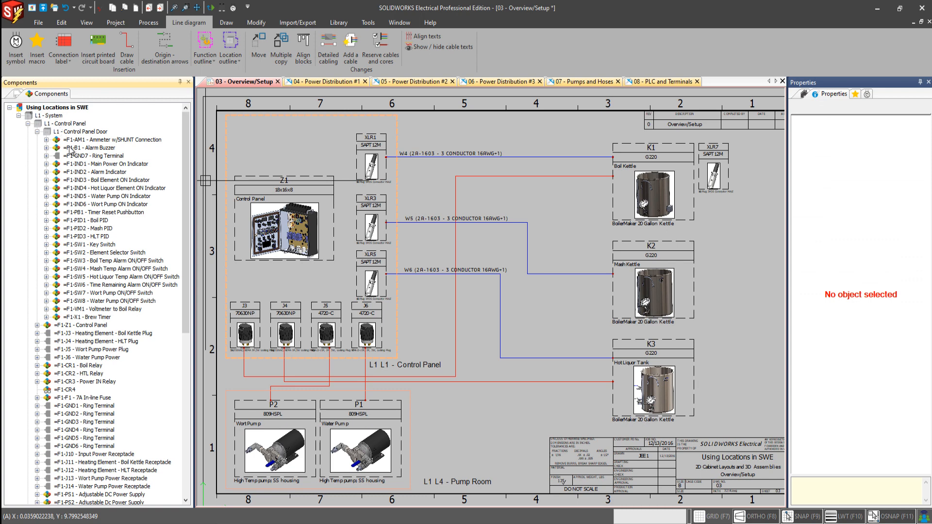
{"action": "mouse_move", "coordinate": [174, 135]}
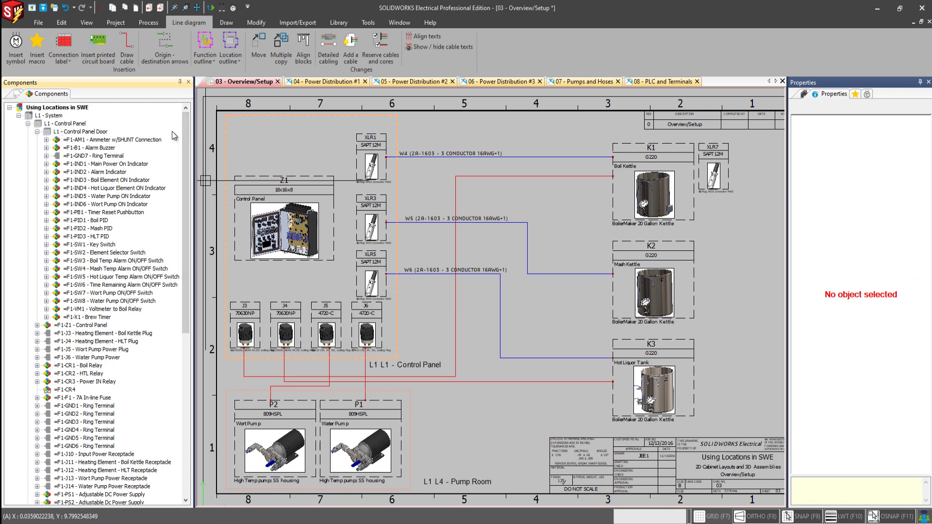
{"action": "mouse_move", "coordinate": [141, 108]}
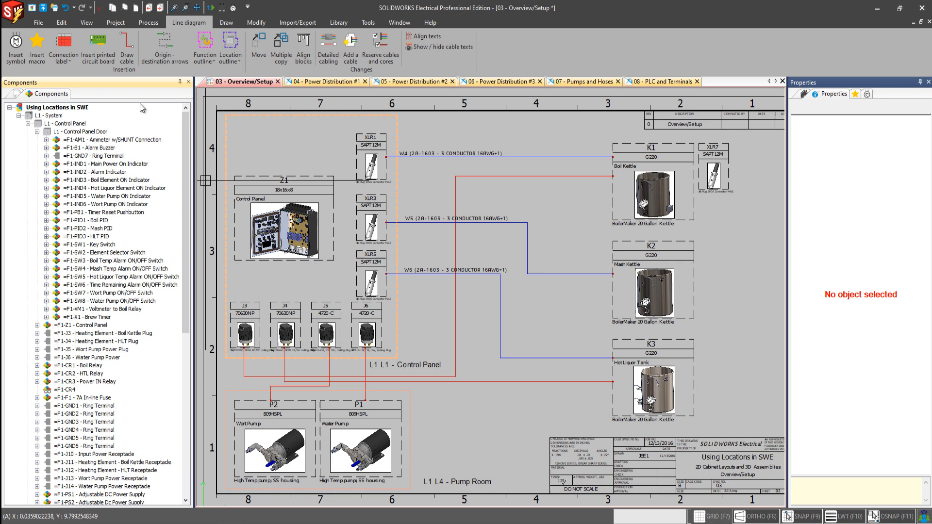
{"action": "mouse_move", "coordinate": [74, 132]}
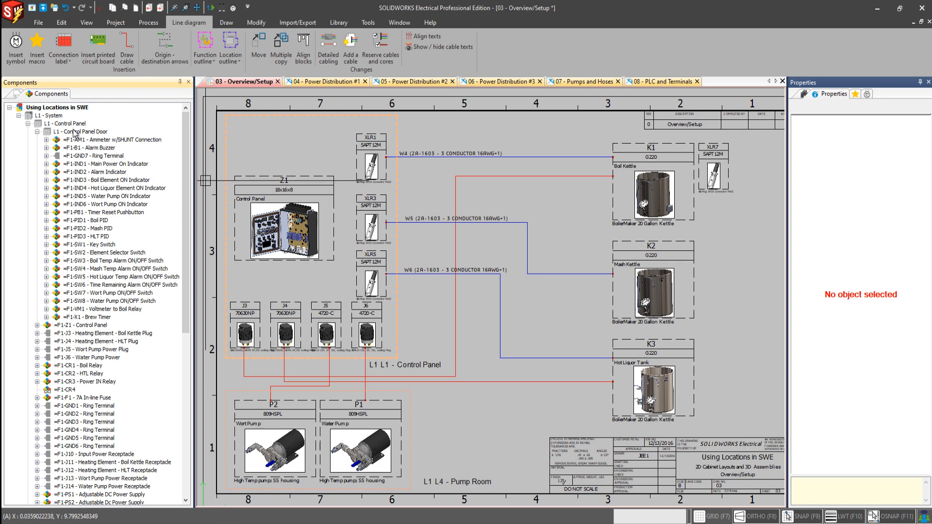
{"action": "mouse_move", "coordinate": [154, 108]}
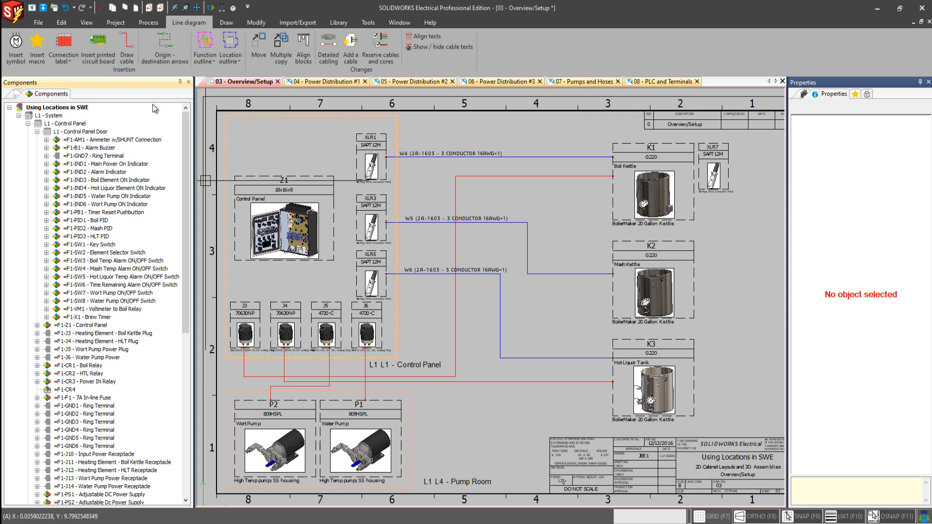
{"action": "mouse_move", "coordinate": [125, 148]}
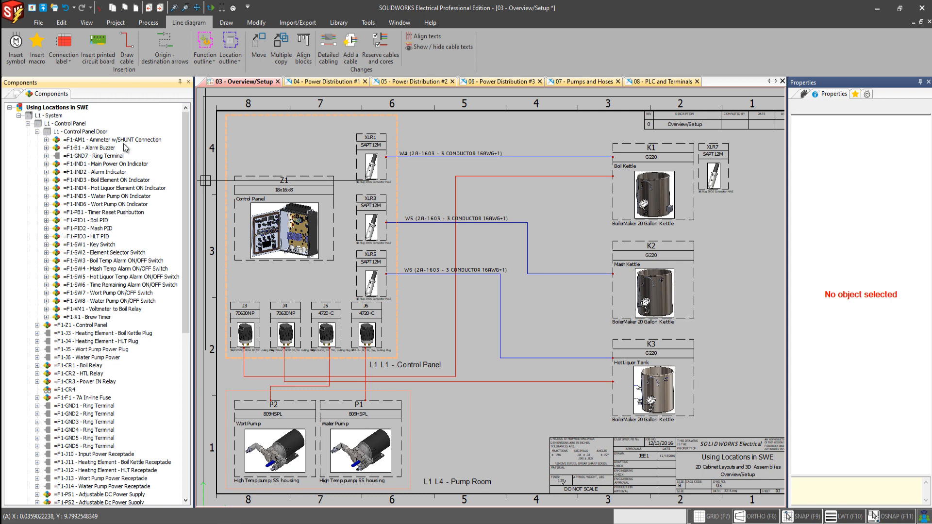
{"action": "mouse_move", "coordinate": [175, 225]}
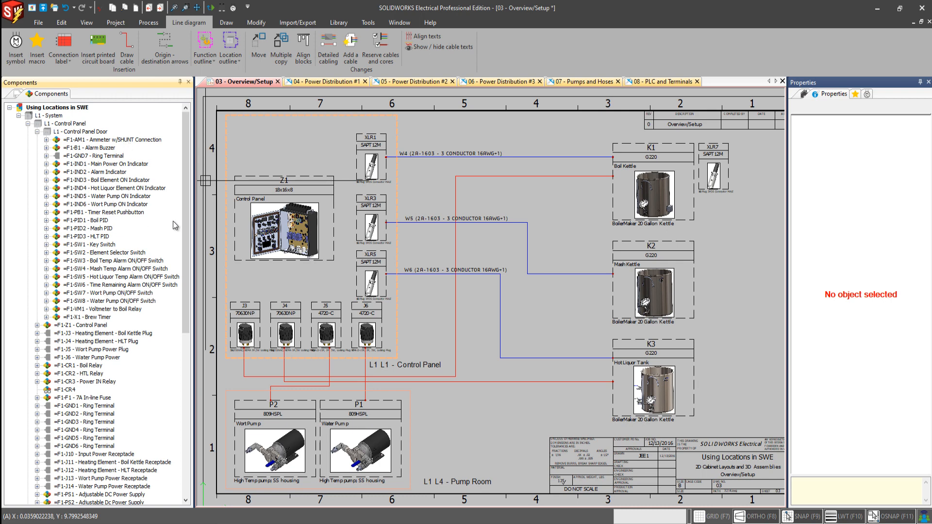
{"action": "mouse_move", "coordinate": [189, 222]}
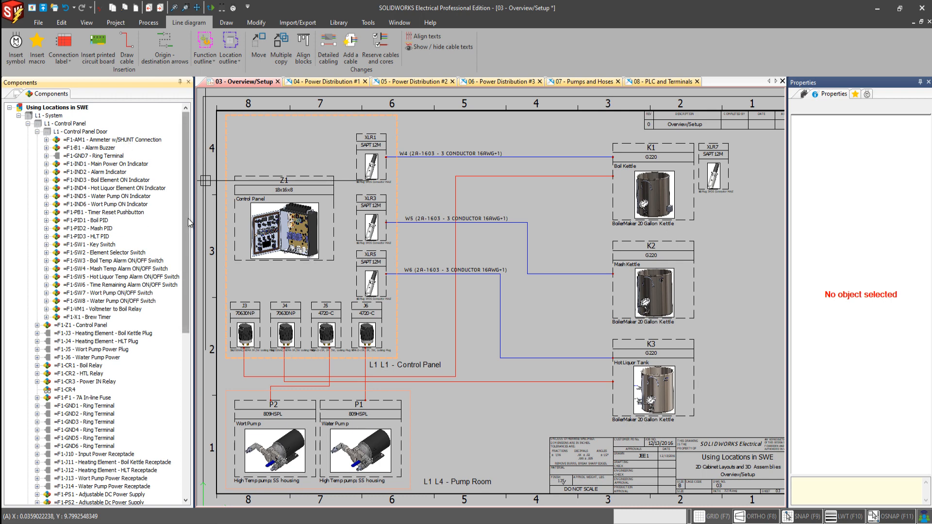
- Expand L4 - Pump Room in the Components tree and select the P1 Water Pump
{"action": "scroll", "scroll_direction": "down", "scroll_amount": 3}
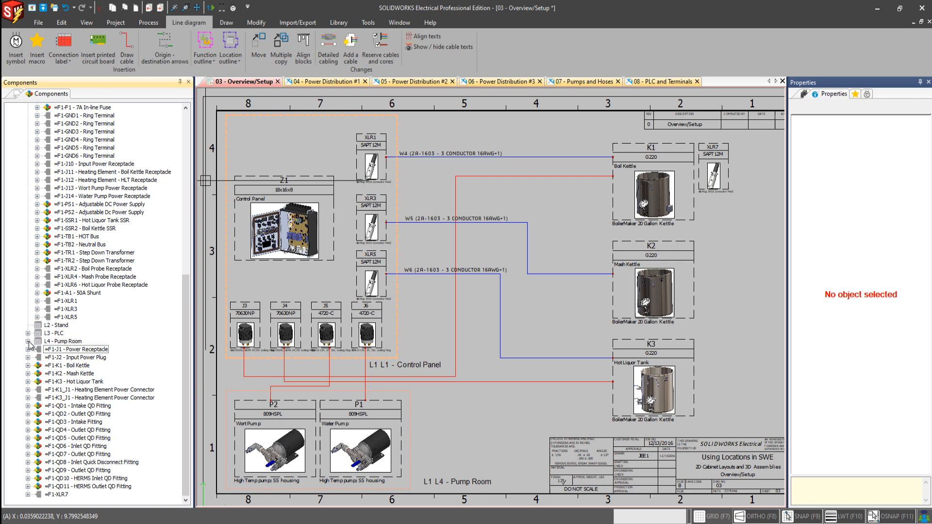
{"action": "left_click", "coordinate": [27, 341]}
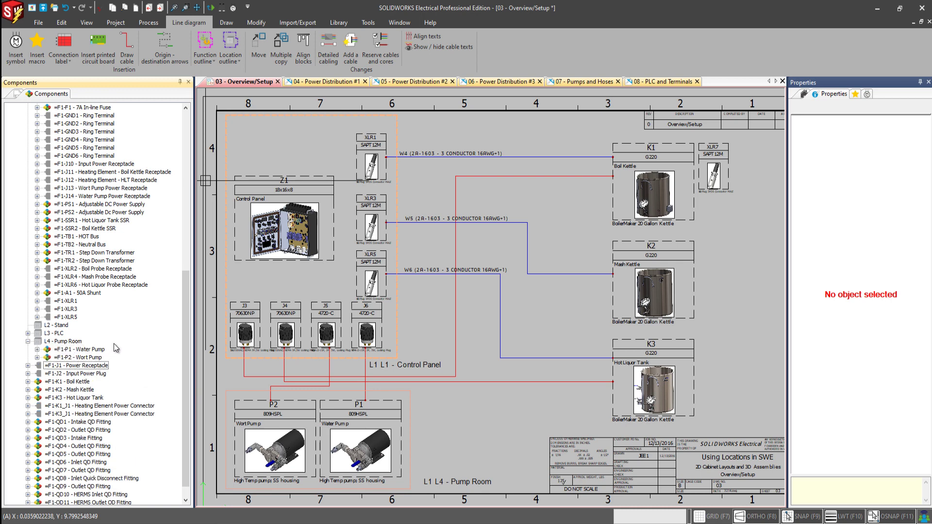
{"action": "mouse_move", "coordinate": [70, 361]}
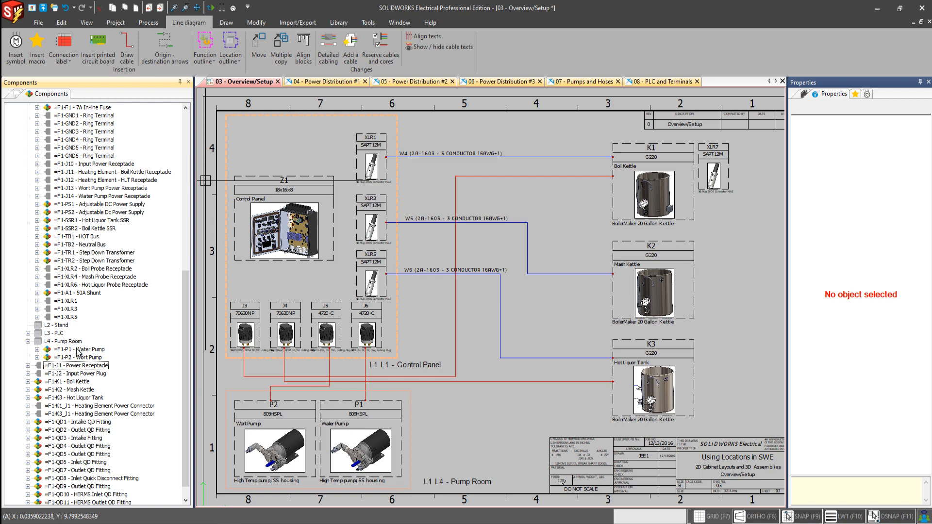
{"action": "mouse_move", "coordinate": [165, 349]}
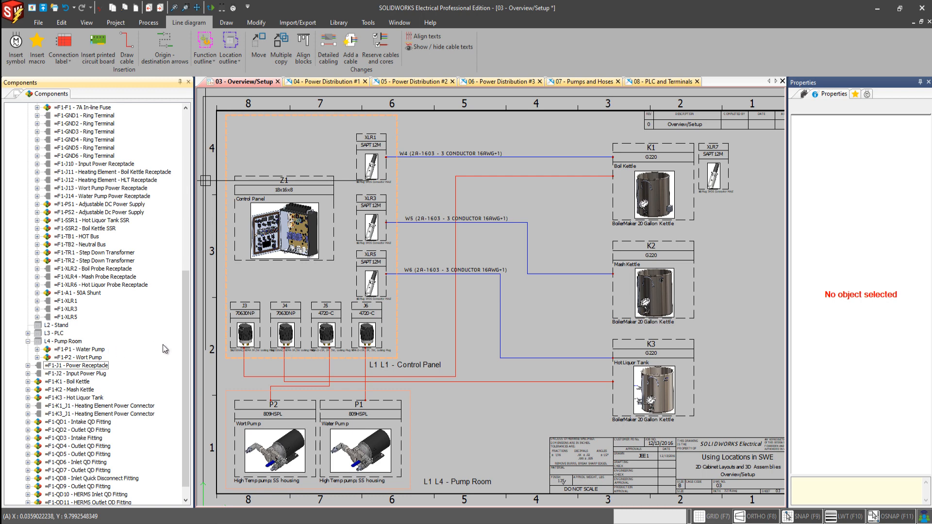
{"action": "mouse_move", "coordinate": [136, 334]}
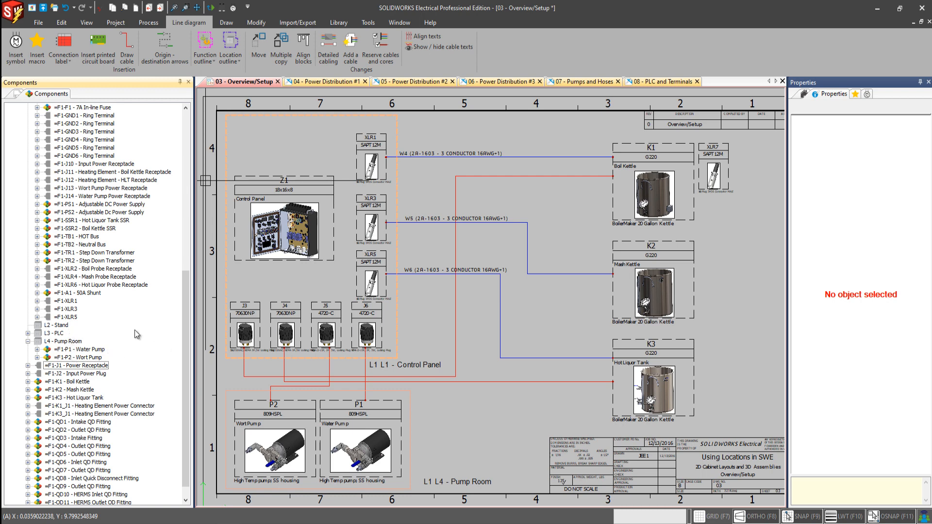
{"action": "mouse_move", "coordinate": [131, 334]}
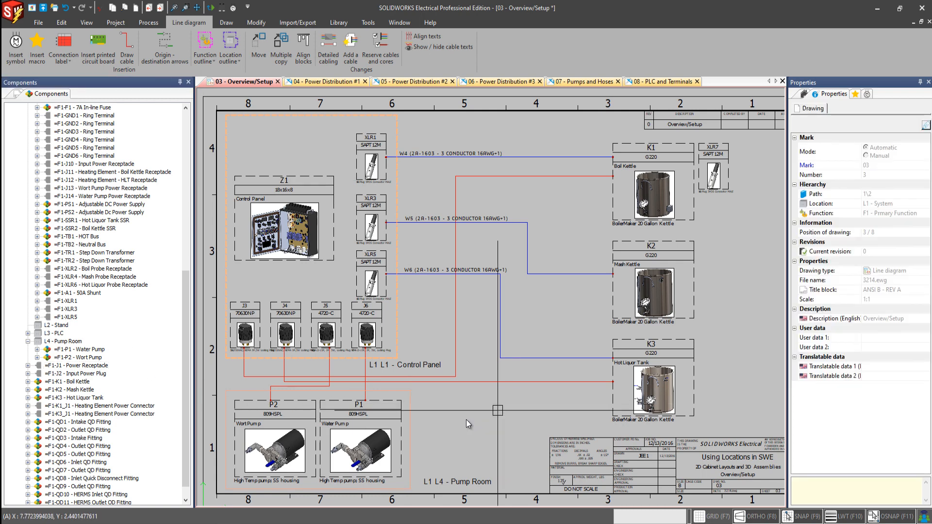
{"action": "left_click", "coordinate": [358, 451]}
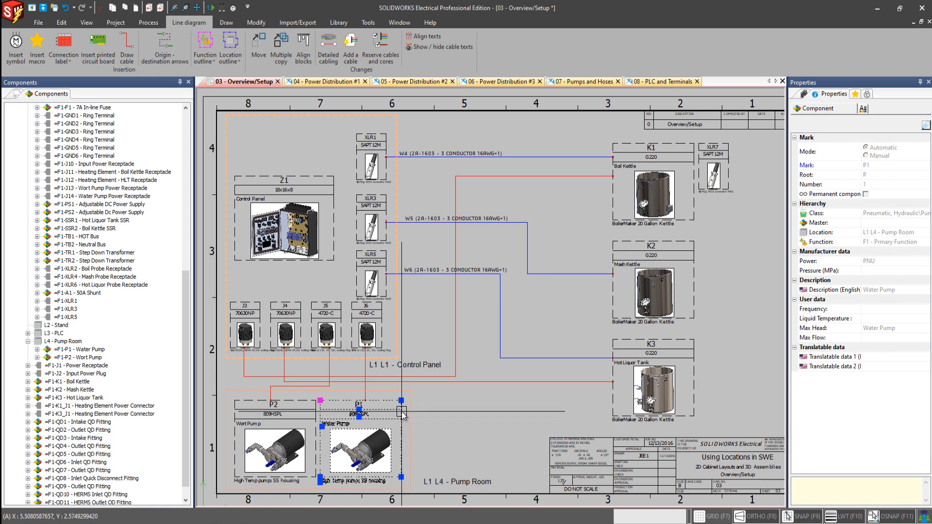
- Open the P1 Water Pump's symbol properties from its context menu
{"action": "right_click", "coordinate": [402, 411]}
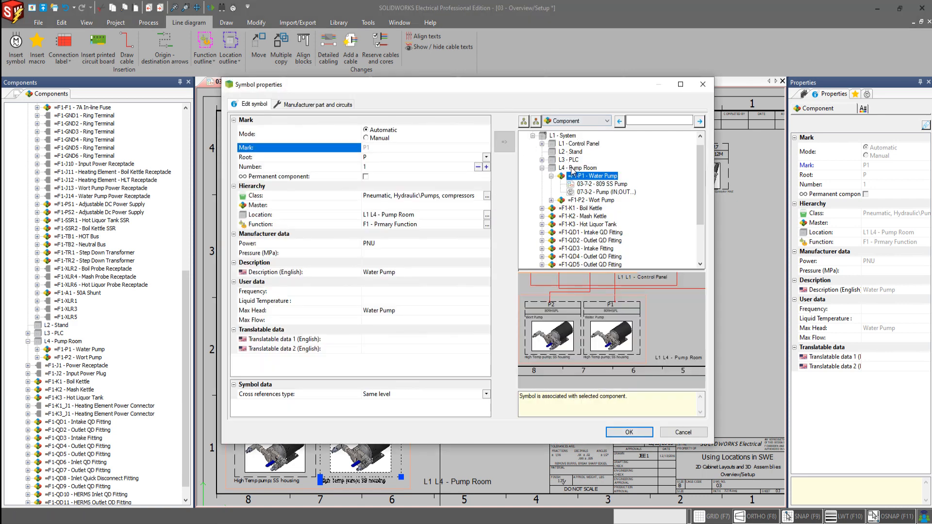
{"action": "mouse_move", "coordinate": [591, 165]}
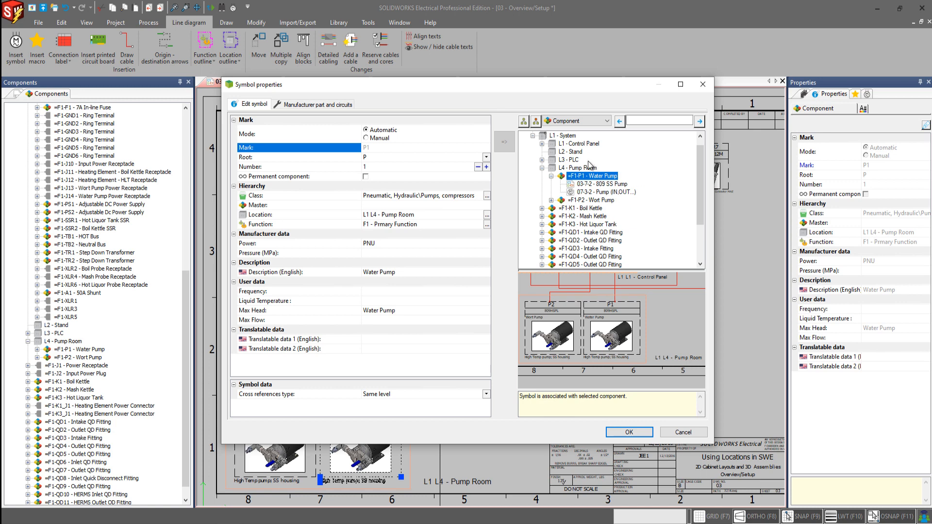
{"action": "mouse_move", "coordinate": [603, 192]}
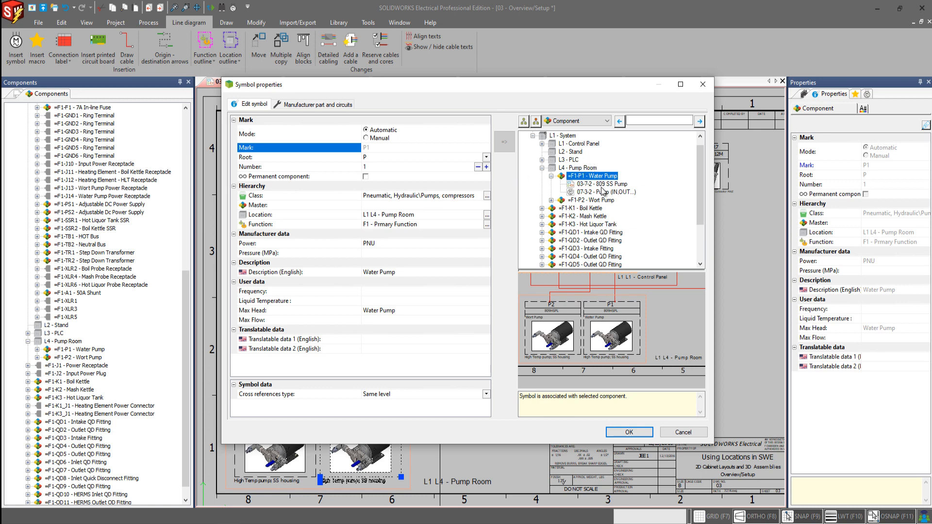
{"action": "mouse_move", "coordinate": [564, 164]}
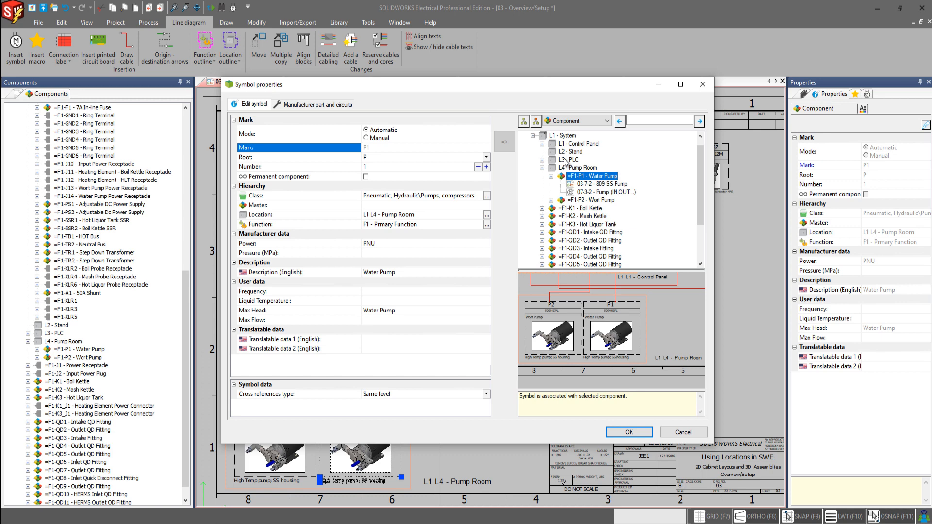
{"action": "mouse_move", "coordinate": [572, 165]}
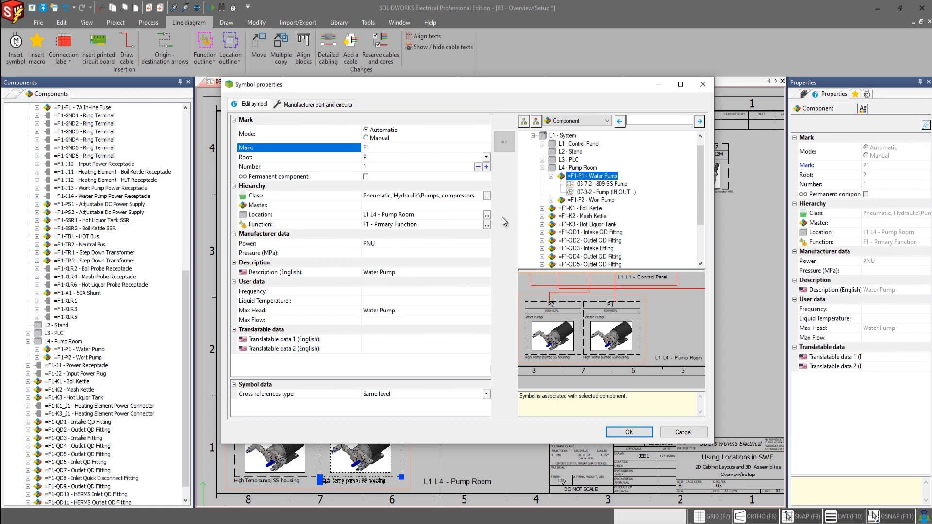
- Browse the Select location tree for the Water Pump, then cancel its properties unchanged
{"action": "left_click", "coordinate": [487, 215]}
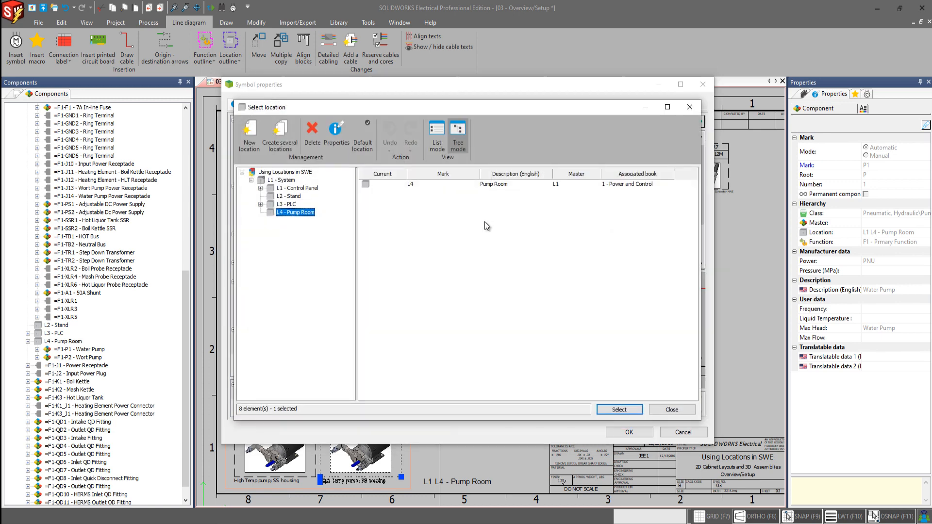
{"action": "mouse_move", "coordinate": [297, 134]}
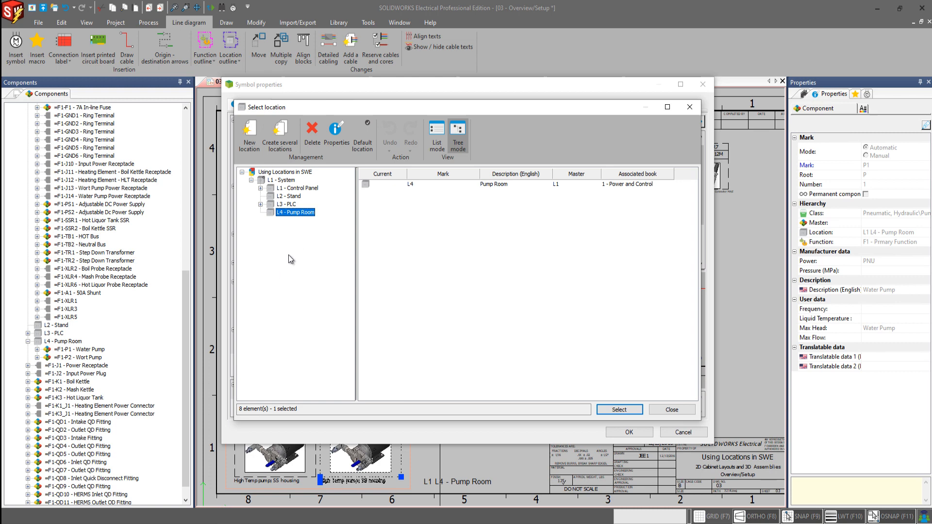
{"action": "mouse_move", "coordinate": [671, 410]}
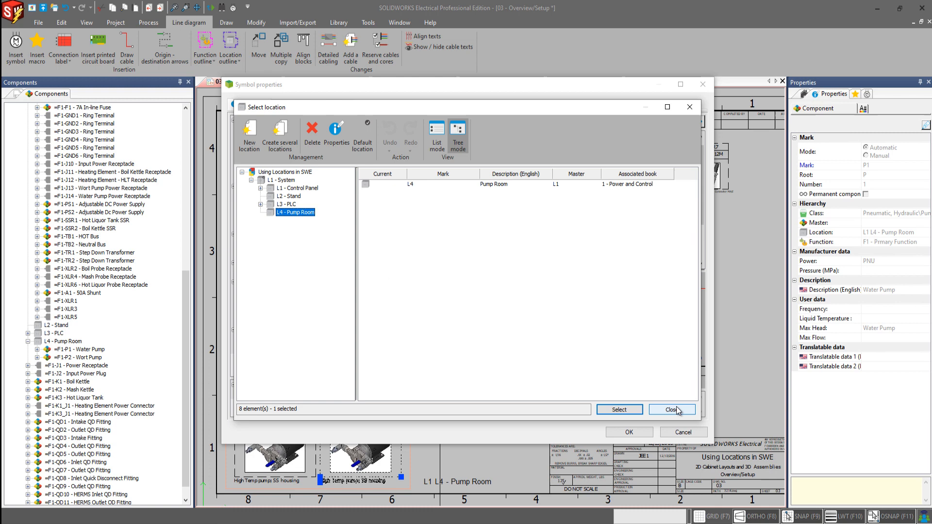
{"action": "left_click", "coordinate": [670, 410]}
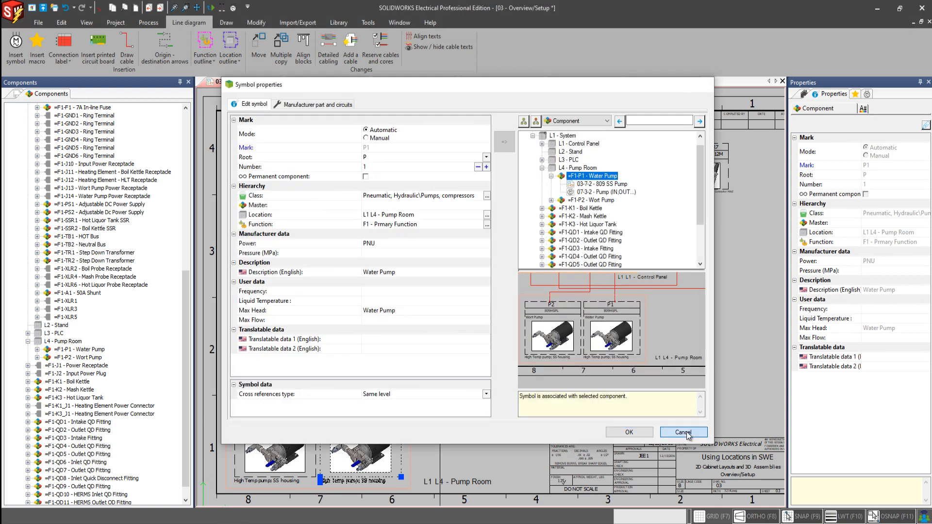
{"action": "left_click", "coordinate": [682, 432]}
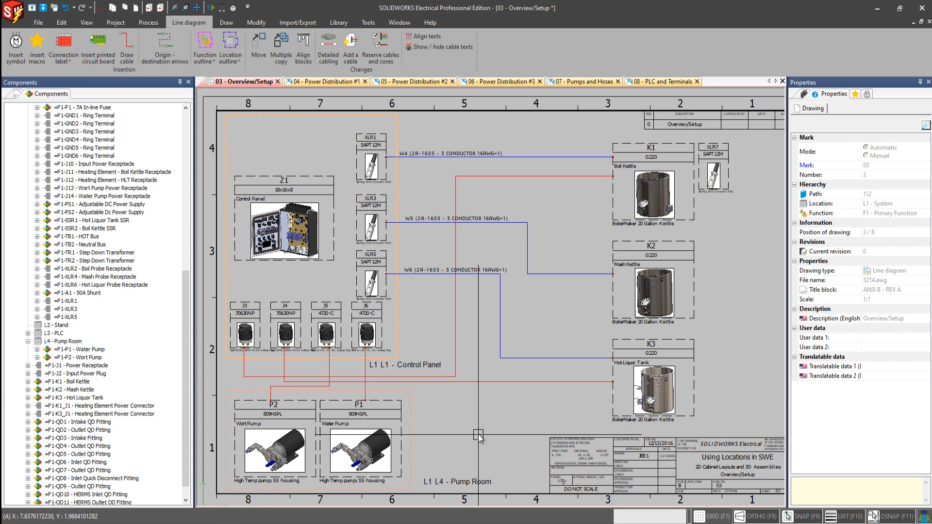
{"action": "mouse_move", "coordinate": [492, 447]}
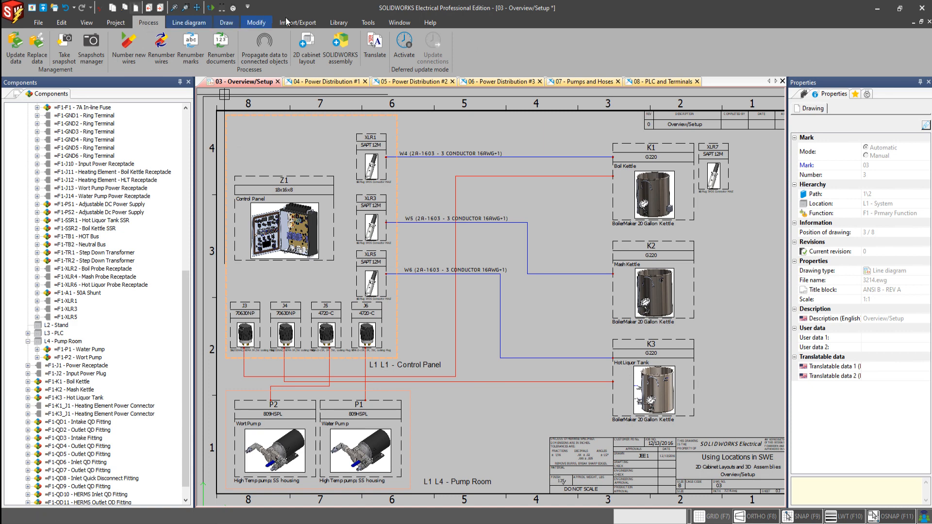
- Open the Creation of 2D cabinet layout drawings dialog from Process > 2D cabinet layout
{"action": "left_click", "coordinate": [306, 47]}
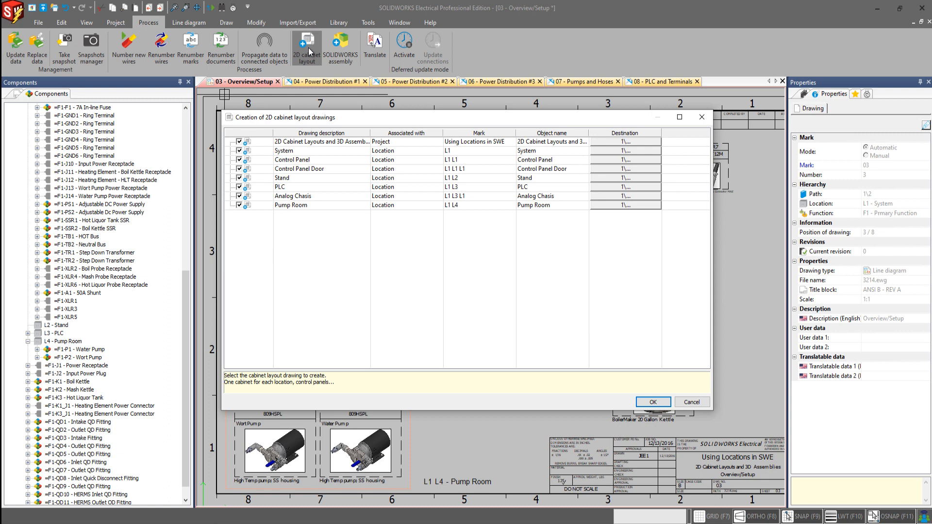
{"action": "mouse_move", "coordinate": [247, 205]}
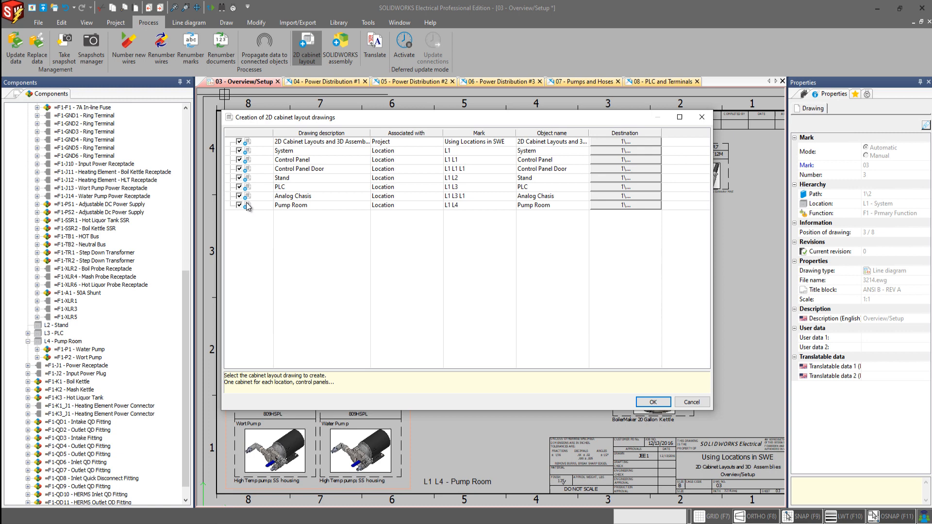
- Untick Pump Room and System, choose the 5 - 2D Cabinet Layout folder, and create the Control Panel layout
{"action": "left_click", "coordinate": [238, 186]}
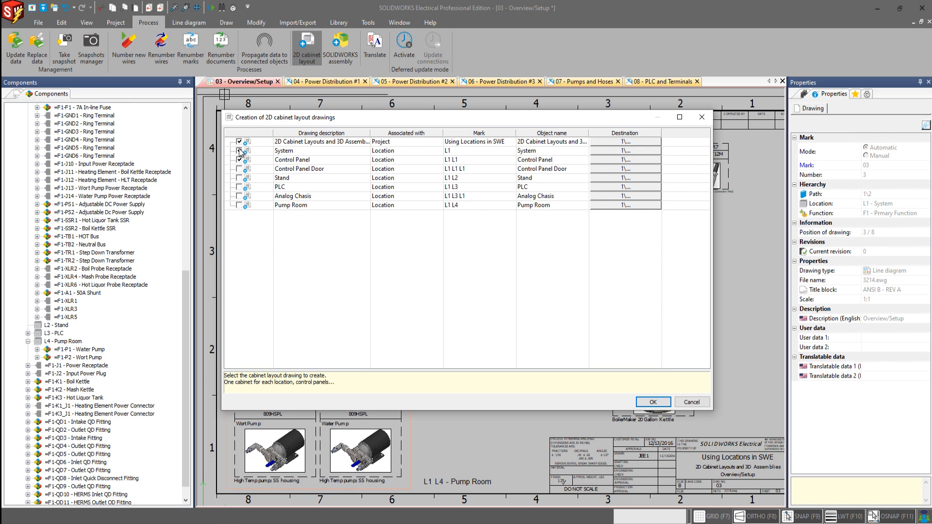
{"action": "left_click", "coordinate": [239, 160]}
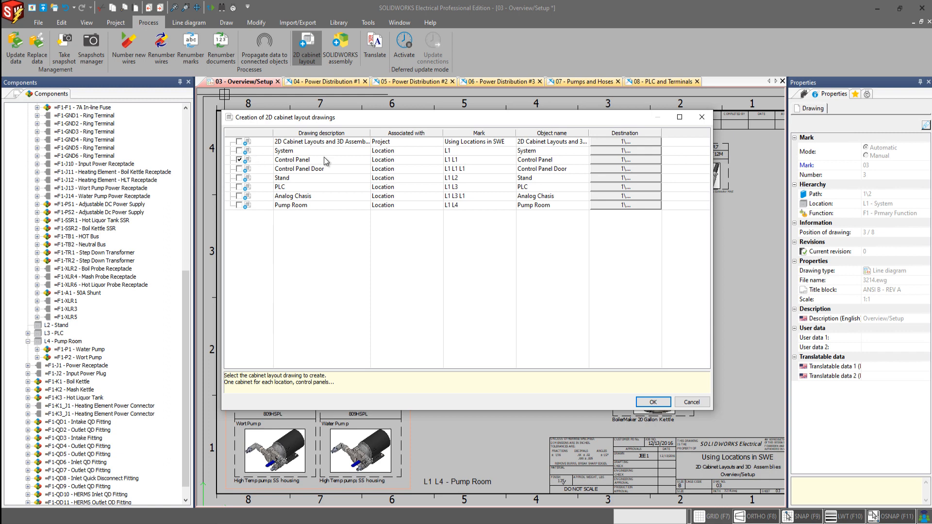
{"action": "left_click", "coordinate": [292, 159]}
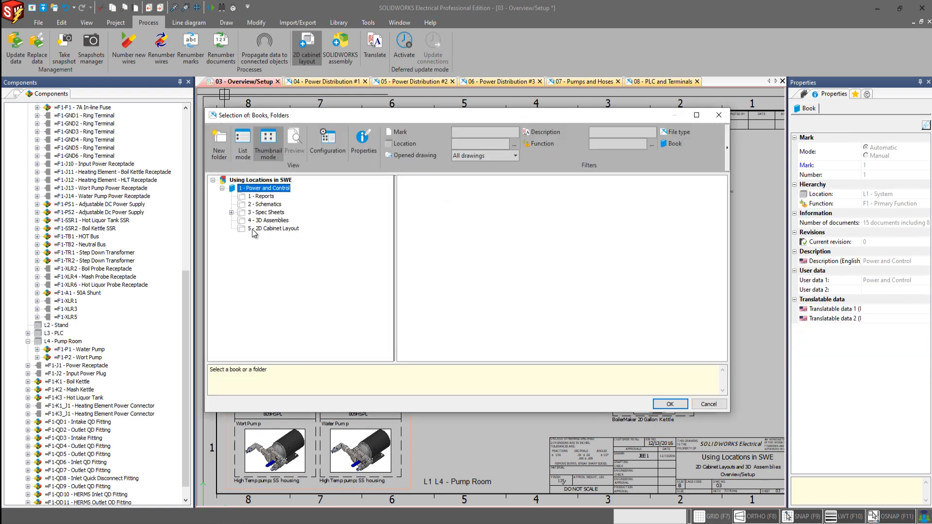
{"action": "left_click", "coordinate": [276, 228]}
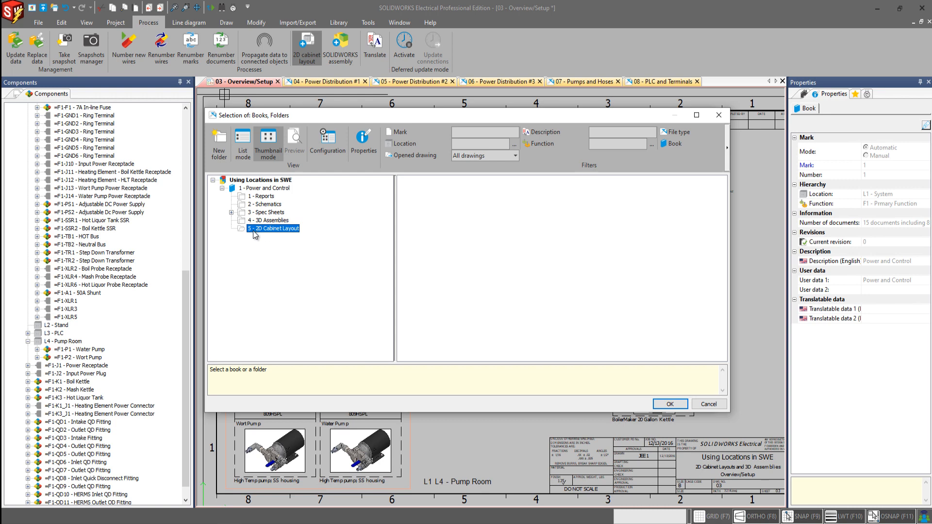
{"action": "mouse_move", "coordinate": [707, 404]}
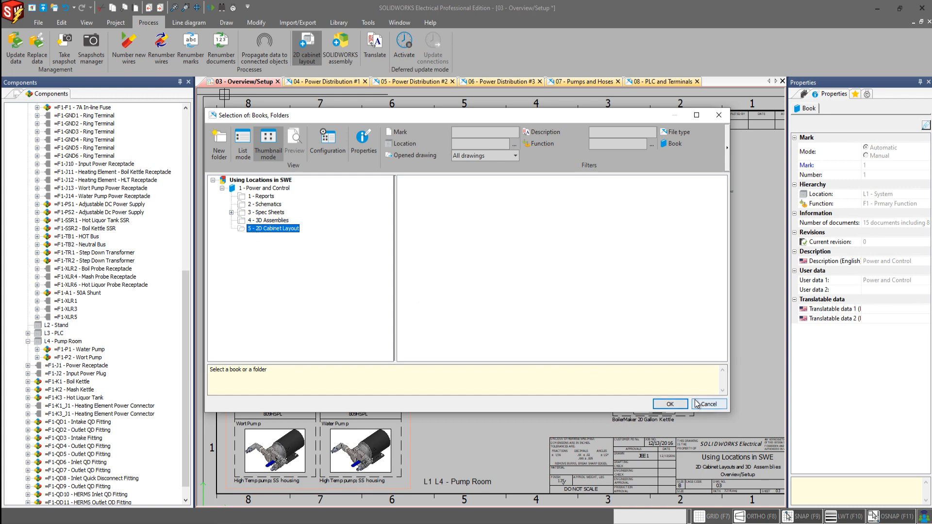
{"action": "left_click", "coordinate": [670, 405]}
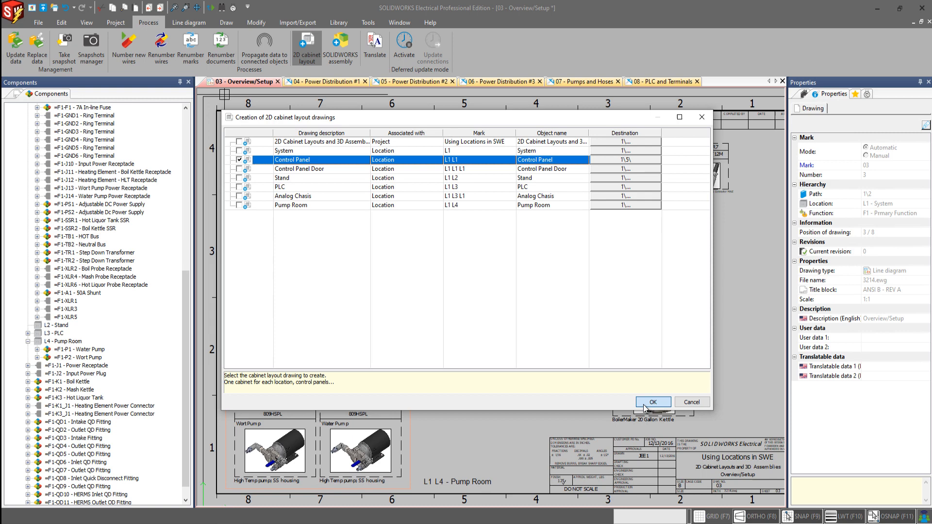
{"action": "left_click", "coordinate": [651, 402]}
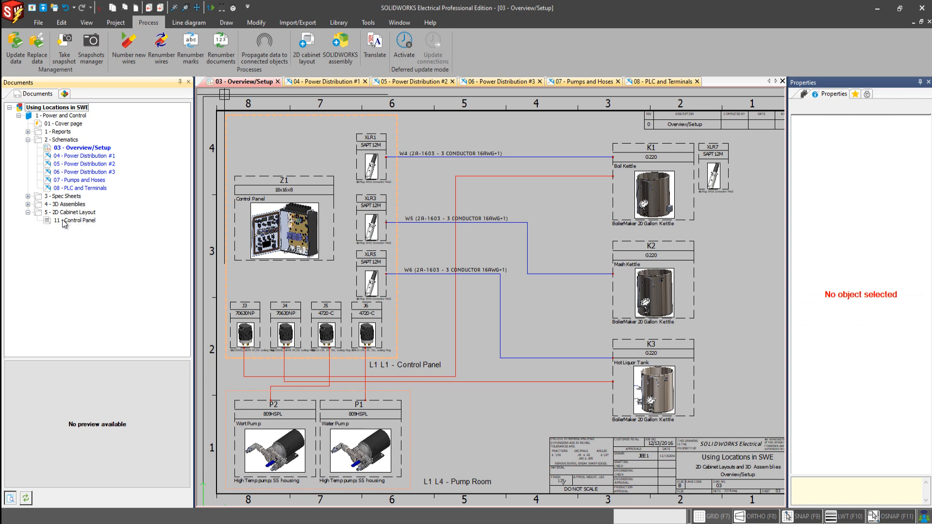
- Open the empty 11 - Control Panel layout, cancel footprint placement, and return to 03 - Overview/Setup
{"action": "left_click", "coordinate": [78, 220]}
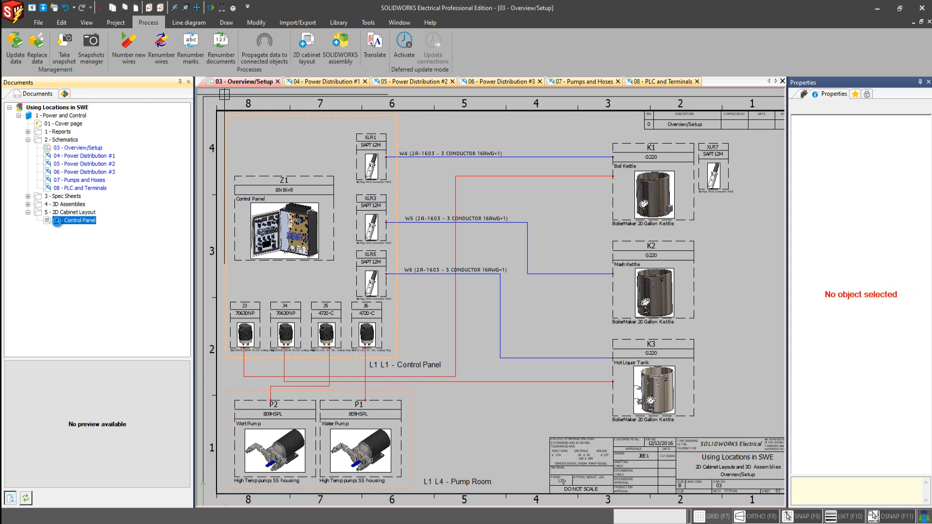
{"action": "double_click", "coordinate": [76, 220]}
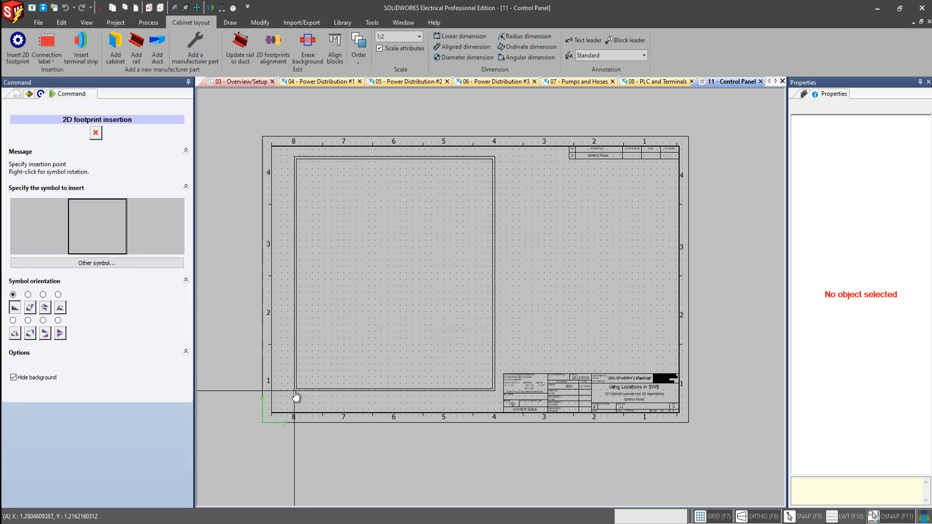
{"action": "left_click", "coordinate": [95, 132]}
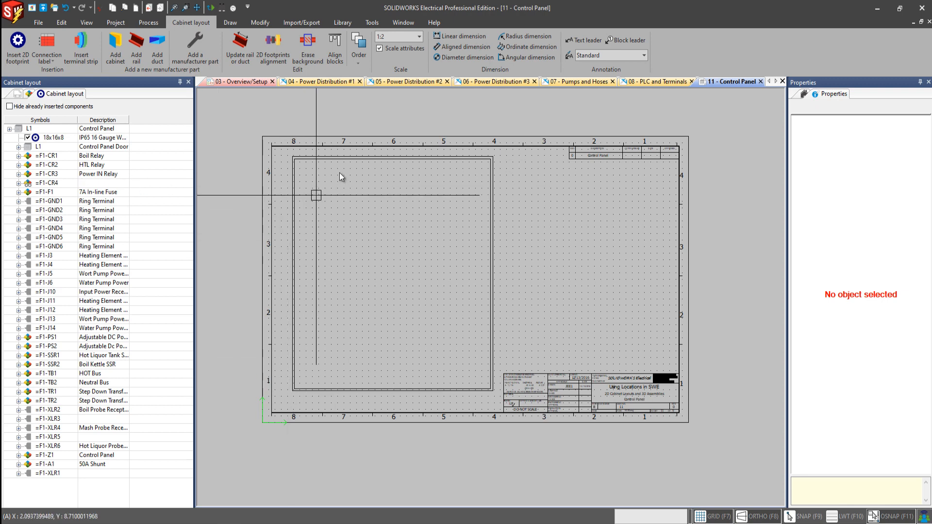
{"action": "mouse_move", "coordinate": [358, 295]}
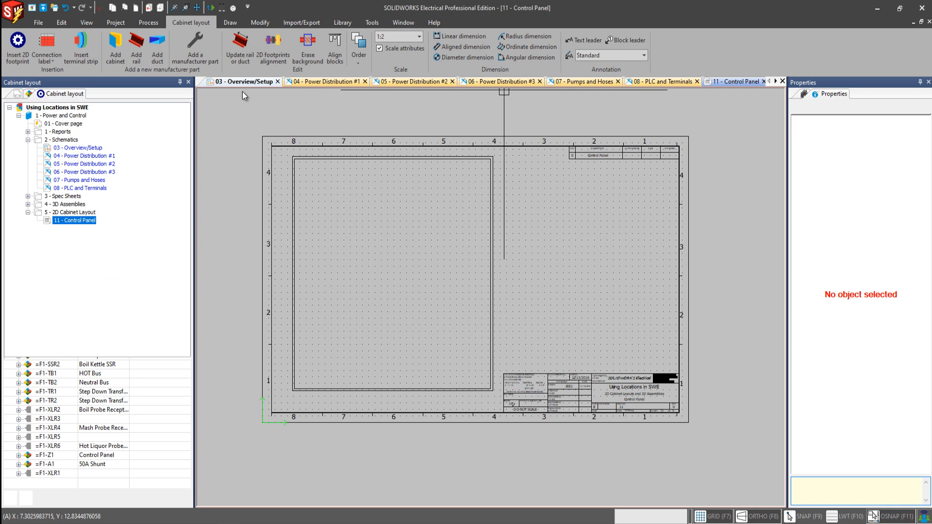
{"action": "left_click", "coordinate": [241, 82]}
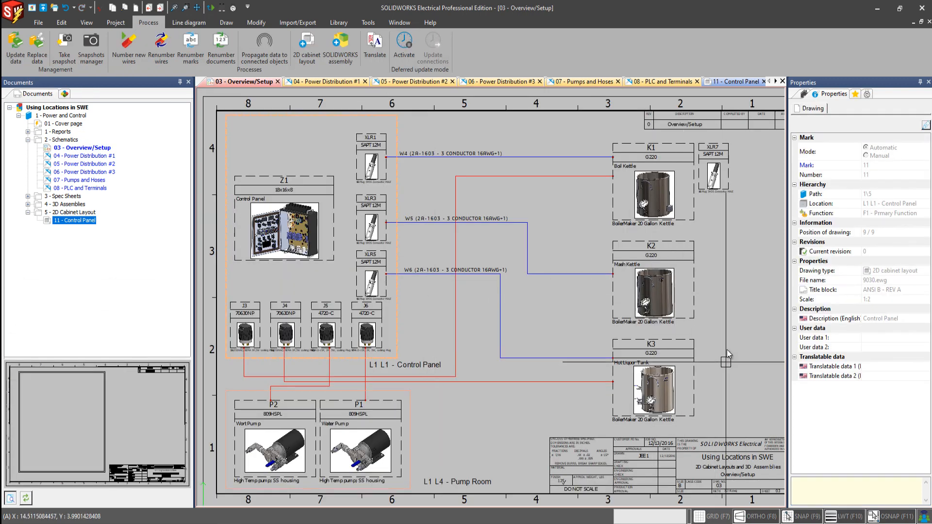
{"action": "mouse_move", "coordinate": [719, 333]}
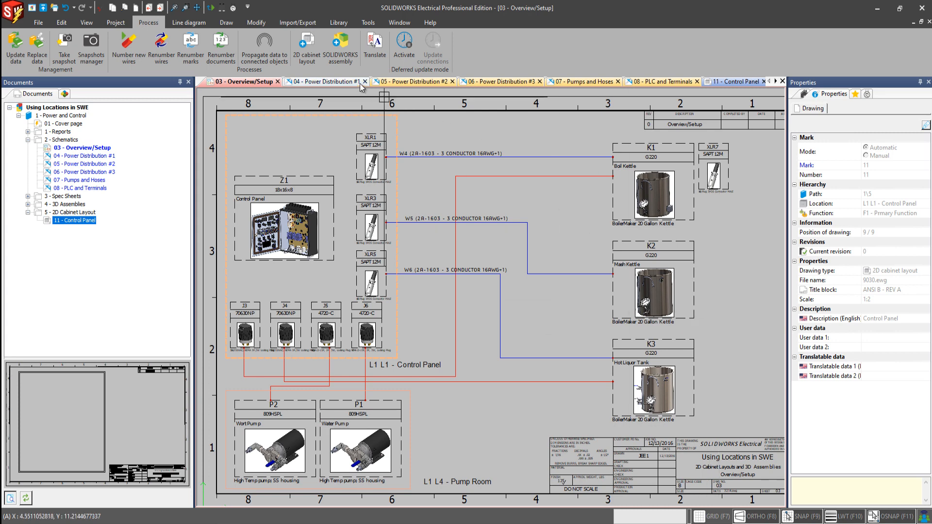
{"action": "mouse_move", "coordinate": [340, 46]}
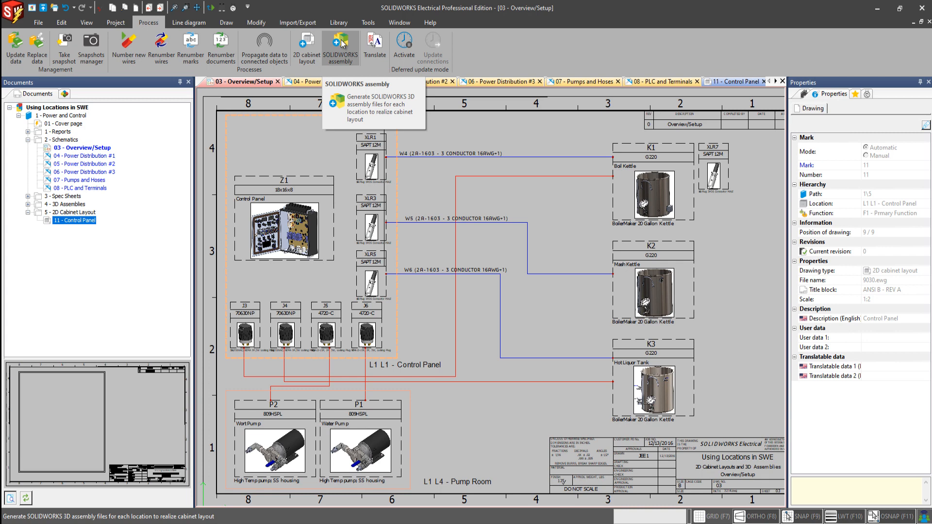
- Open the Creation of assembly files dialog from Process > SOLIDWORKS assembly
{"action": "left_click", "coordinate": [340, 48]}
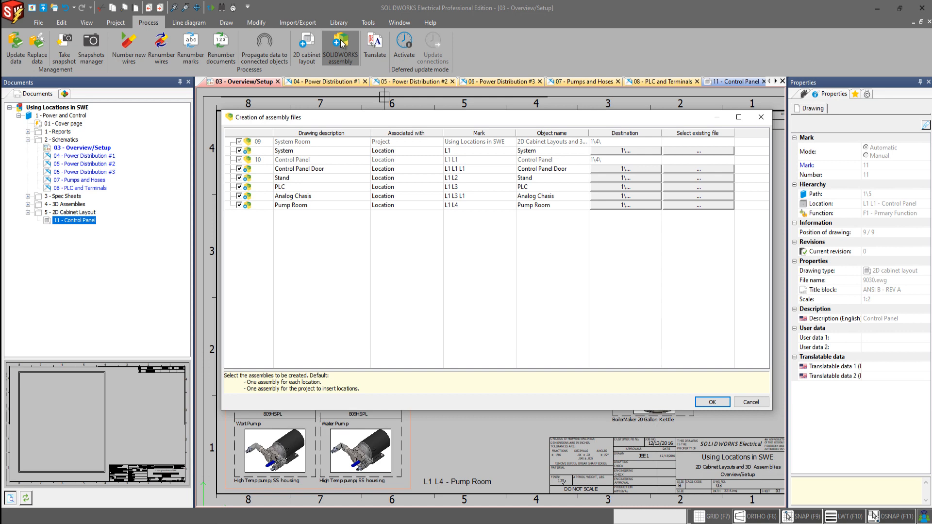
{"action": "mouse_move", "coordinate": [276, 114]}
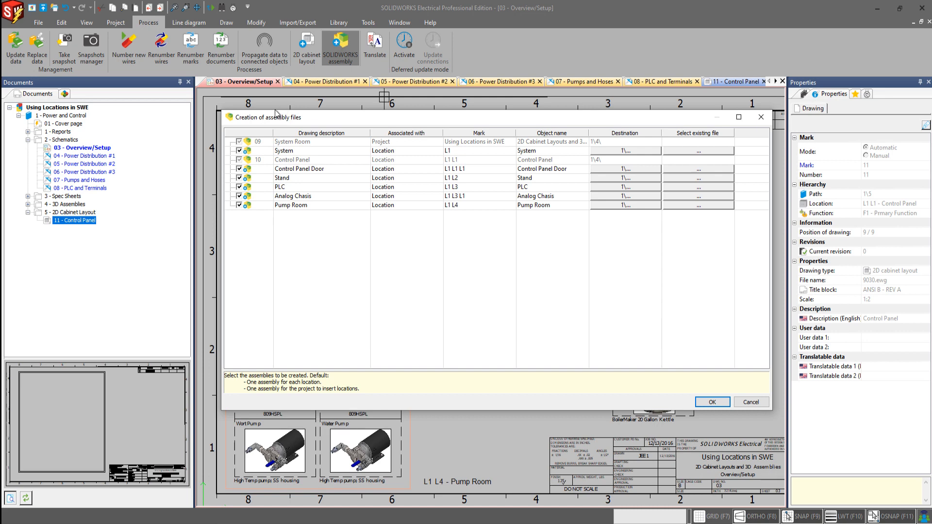
{"action": "mouse_move", "coordinate": [269, 146]}
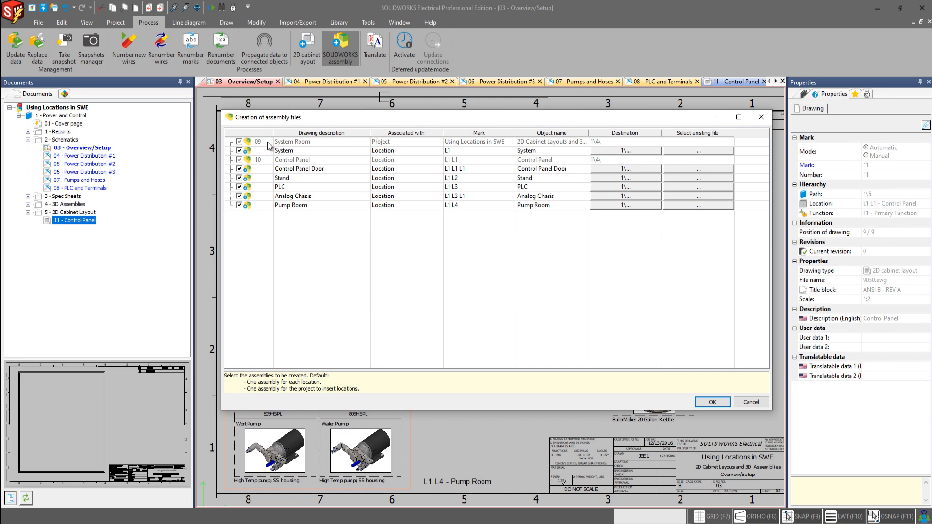
{"action": "mouse_move", "coordinate": [262, 152]}
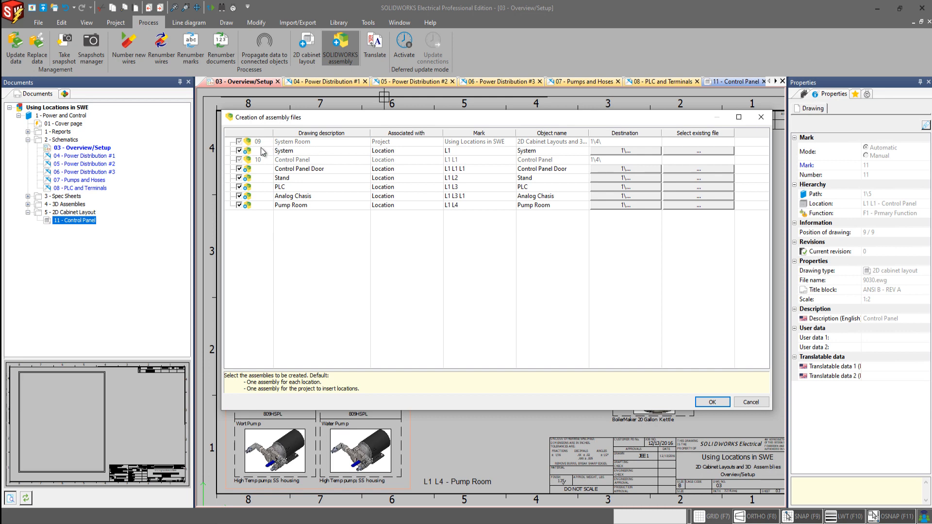
{"action": "mouse_move", "coordinate": [283, 160]}
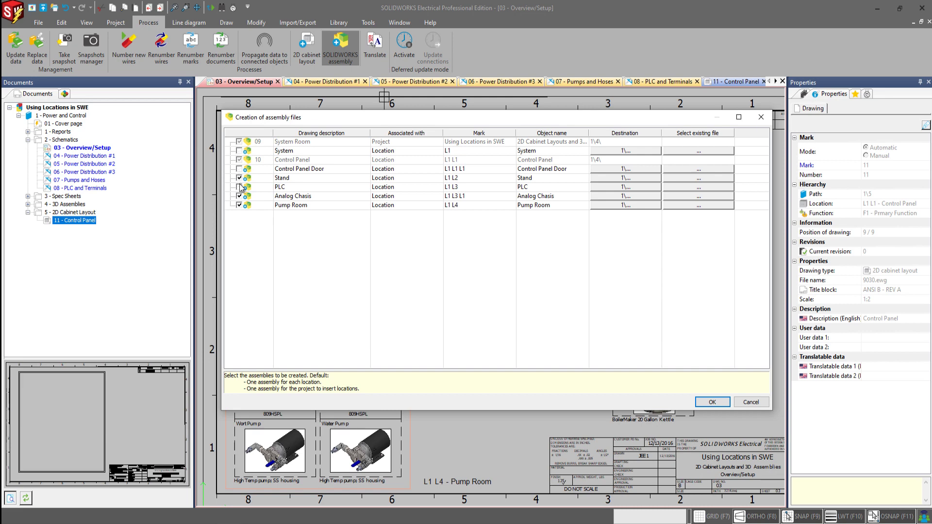
- Uncheck the remaining location rows and close the Creation of assembly files dialog
{"action": "left_click", "coordinate": [239, 186]}
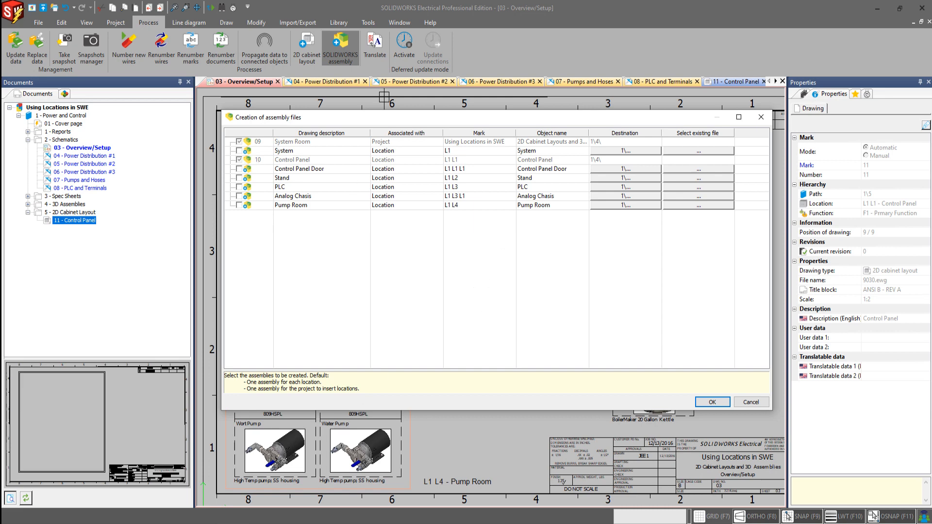
{"action": "left_click", "coordinate": [712, 402]}
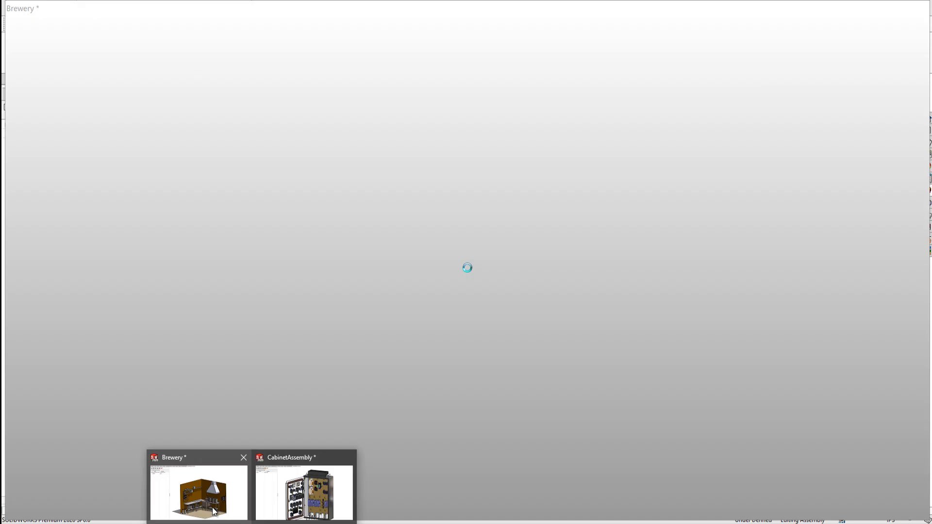
- Bring the Brewery assembly window forward from the taskbar
{"action": "left_click", "coordinate": [199, 492]}
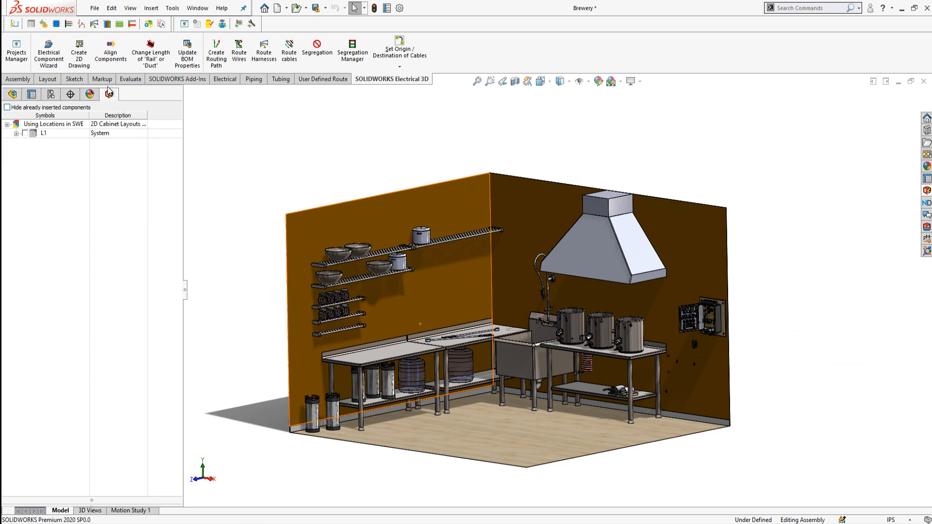
{"action": "mouse_move", "coordinate": [108, 93]}
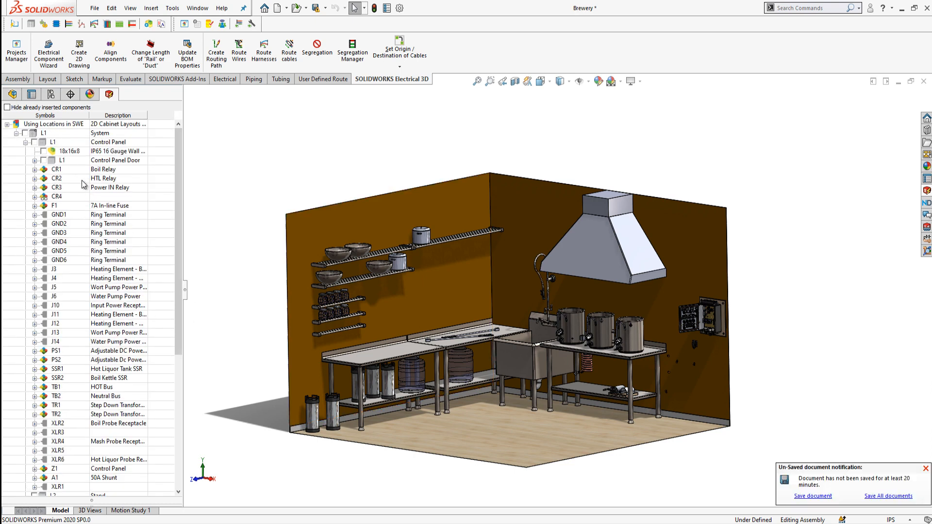
{"action": "mouse_move", "coordinate": [73, 321]}
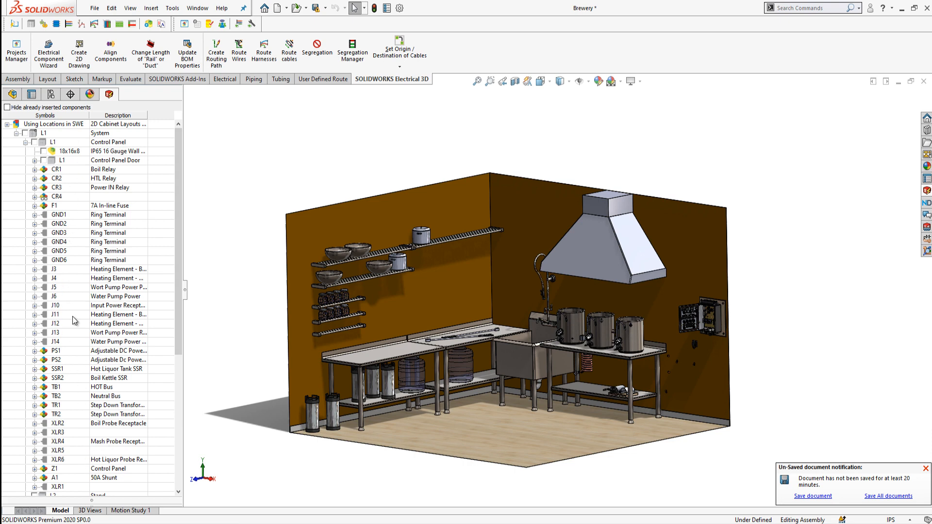
{"action": "mouse_move", "coordinate": [47, 280]}
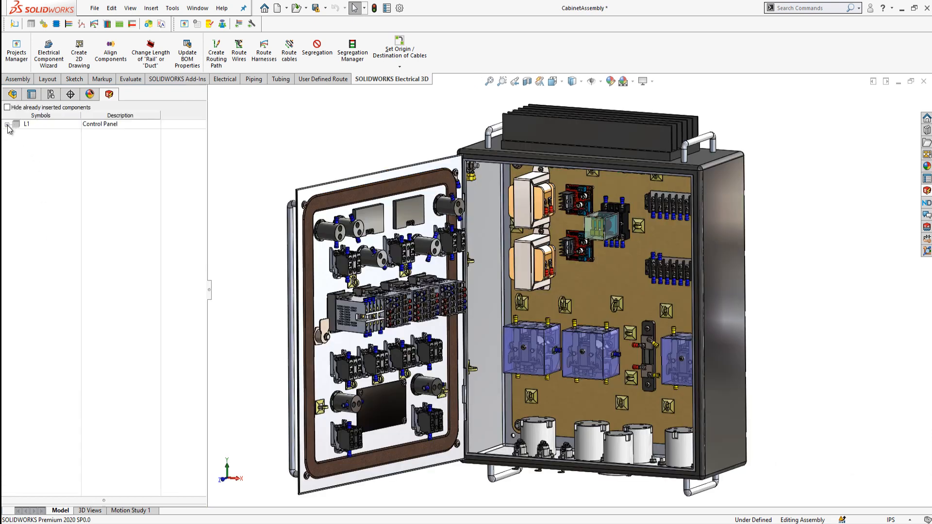
- Expand L1 and J11 in the Electrical 3D tree to show J11's part
{"action": "left_click", "coordinate": [8, 124]}
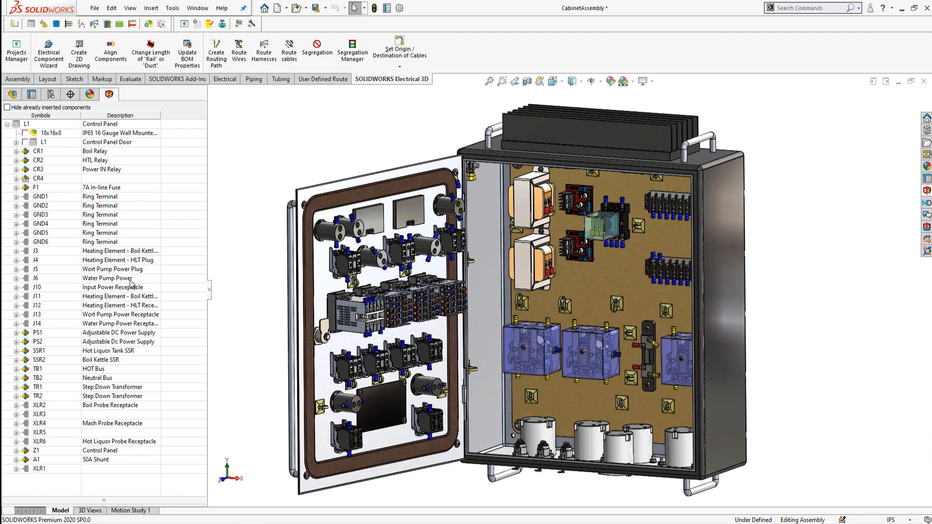
{"action": "mouse_move", "coordinate": [68, 447]}
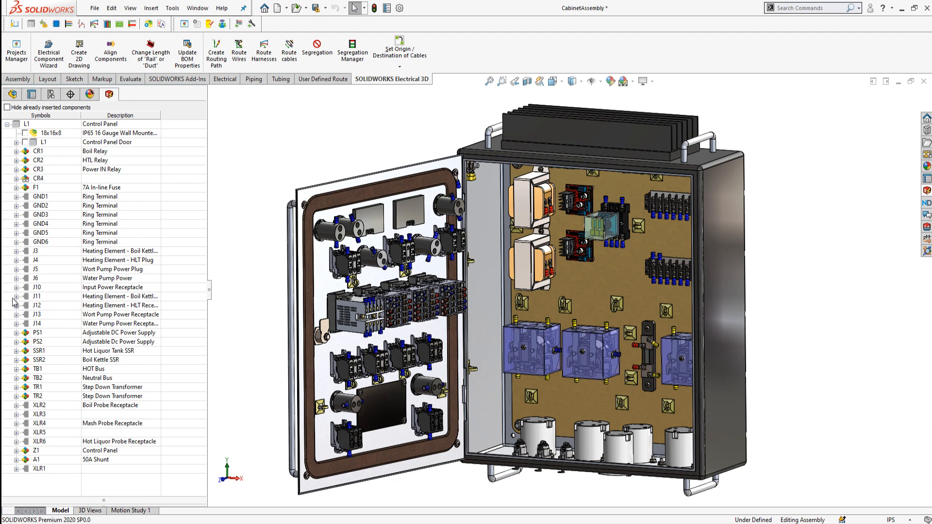
{"action": "left_click", "coordinate": [16, 297]}
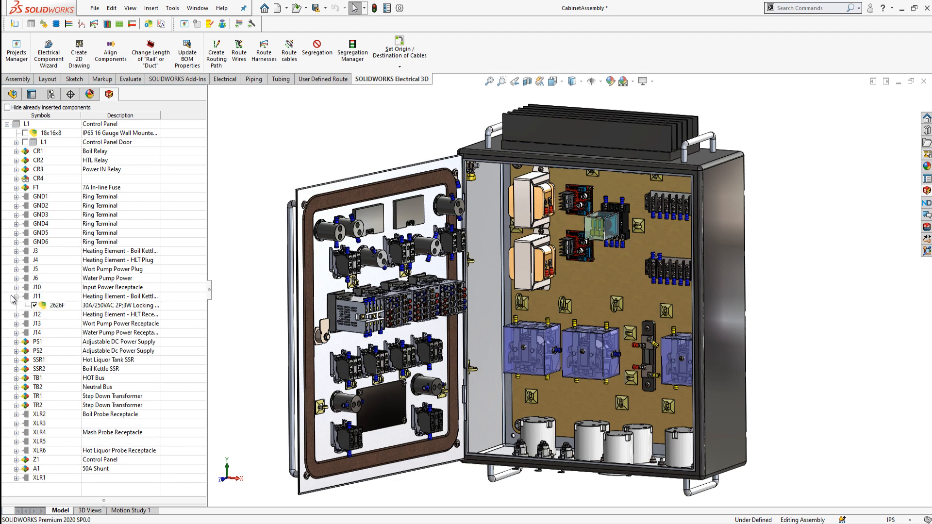